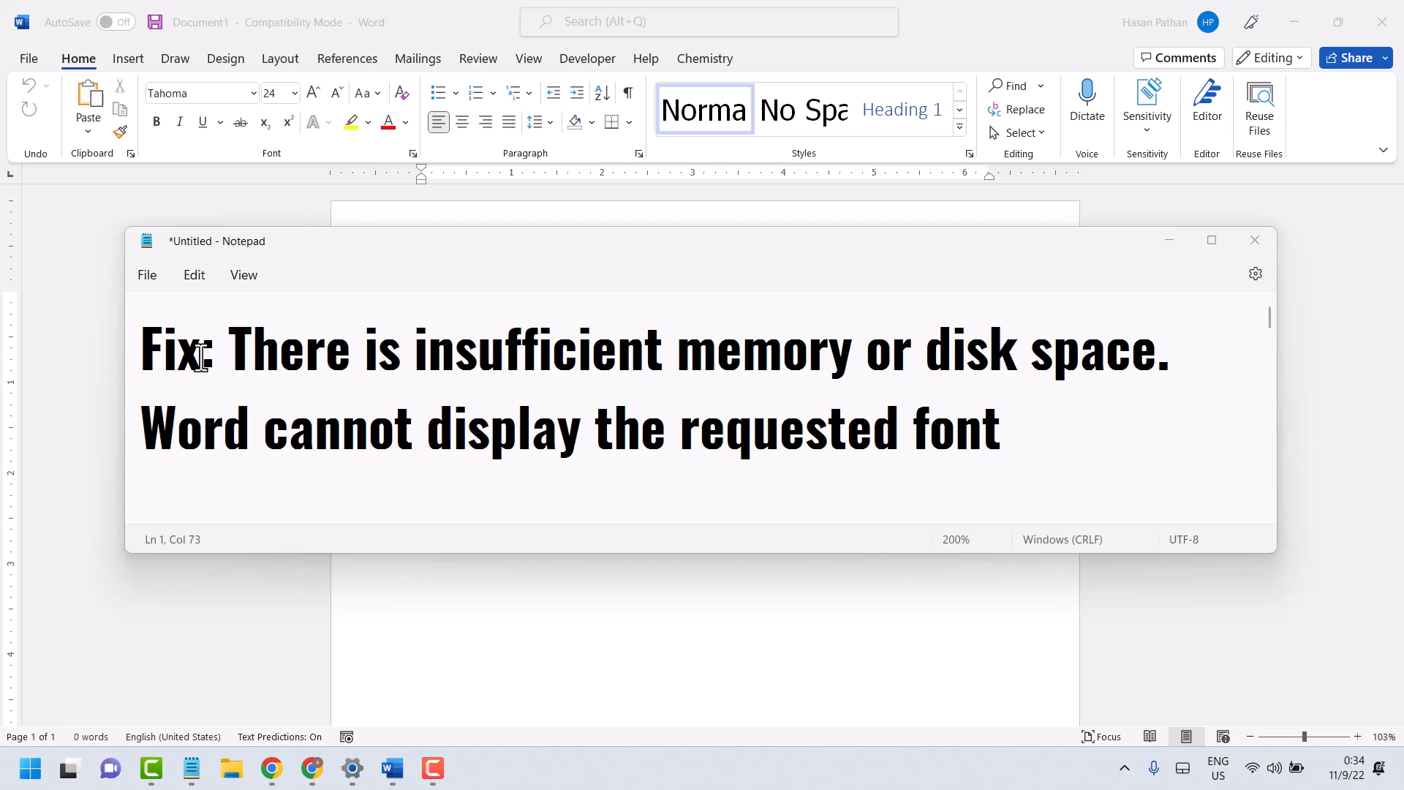
pyautogui.moveTo(707, 392)
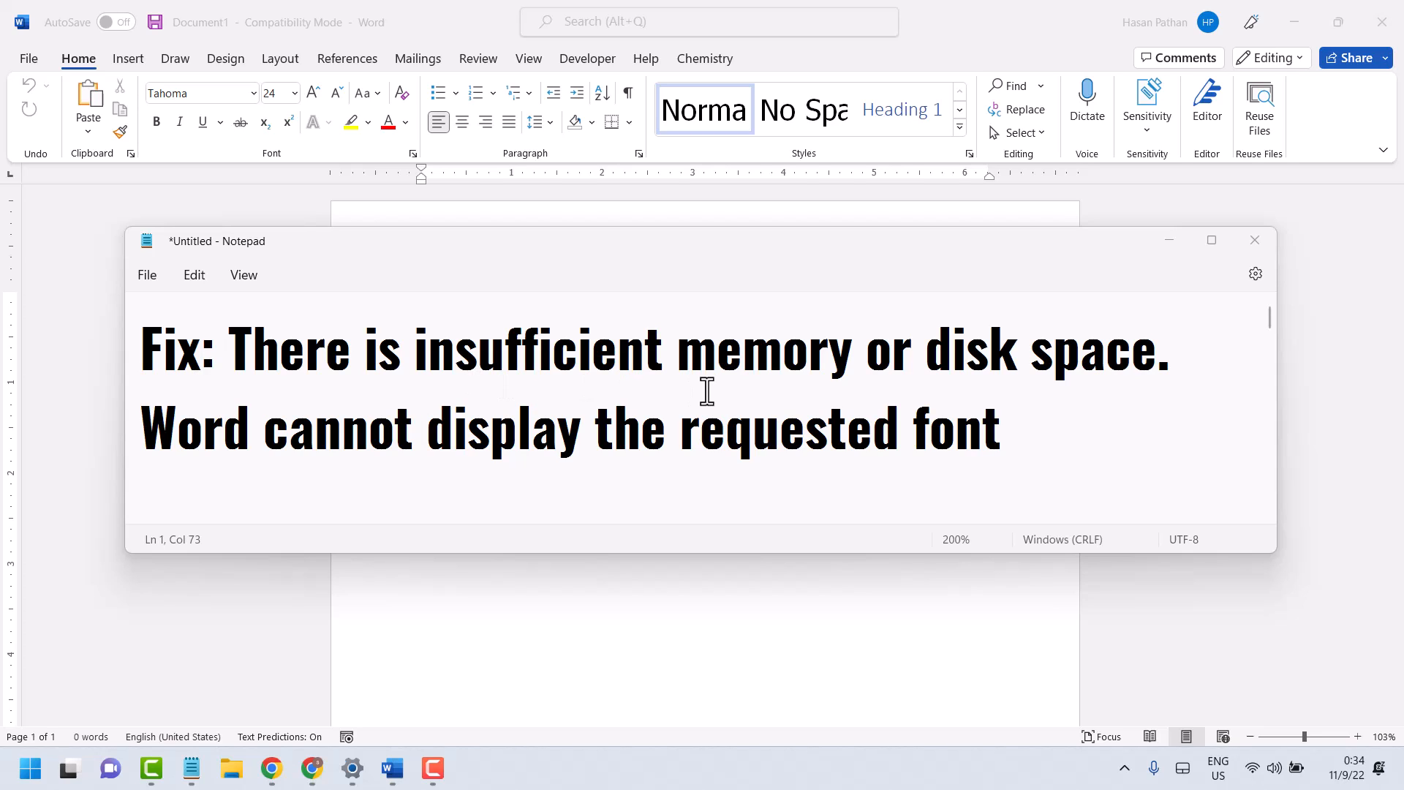
pyautogui.moveTo(318, 482)
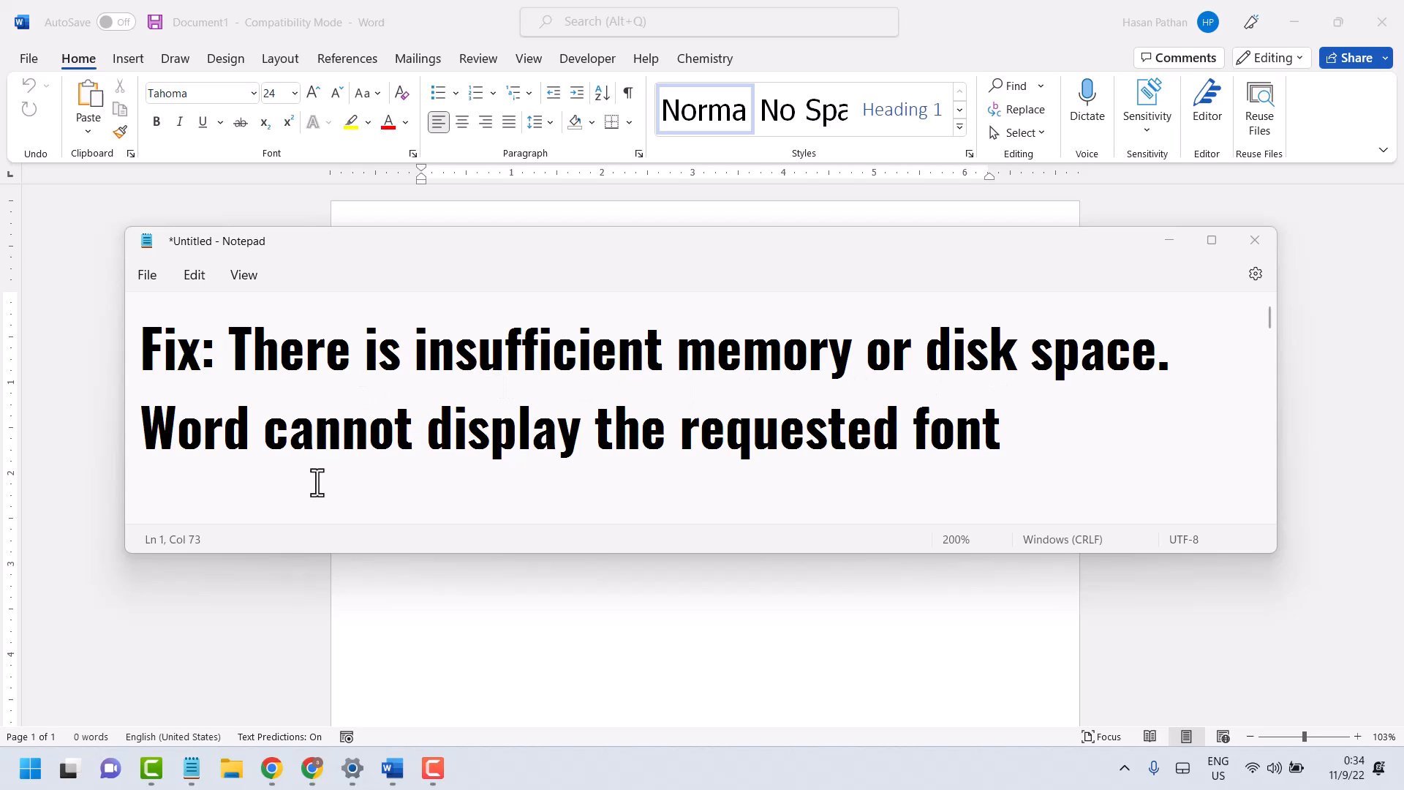
pyautogui.moveTo(362, 447)
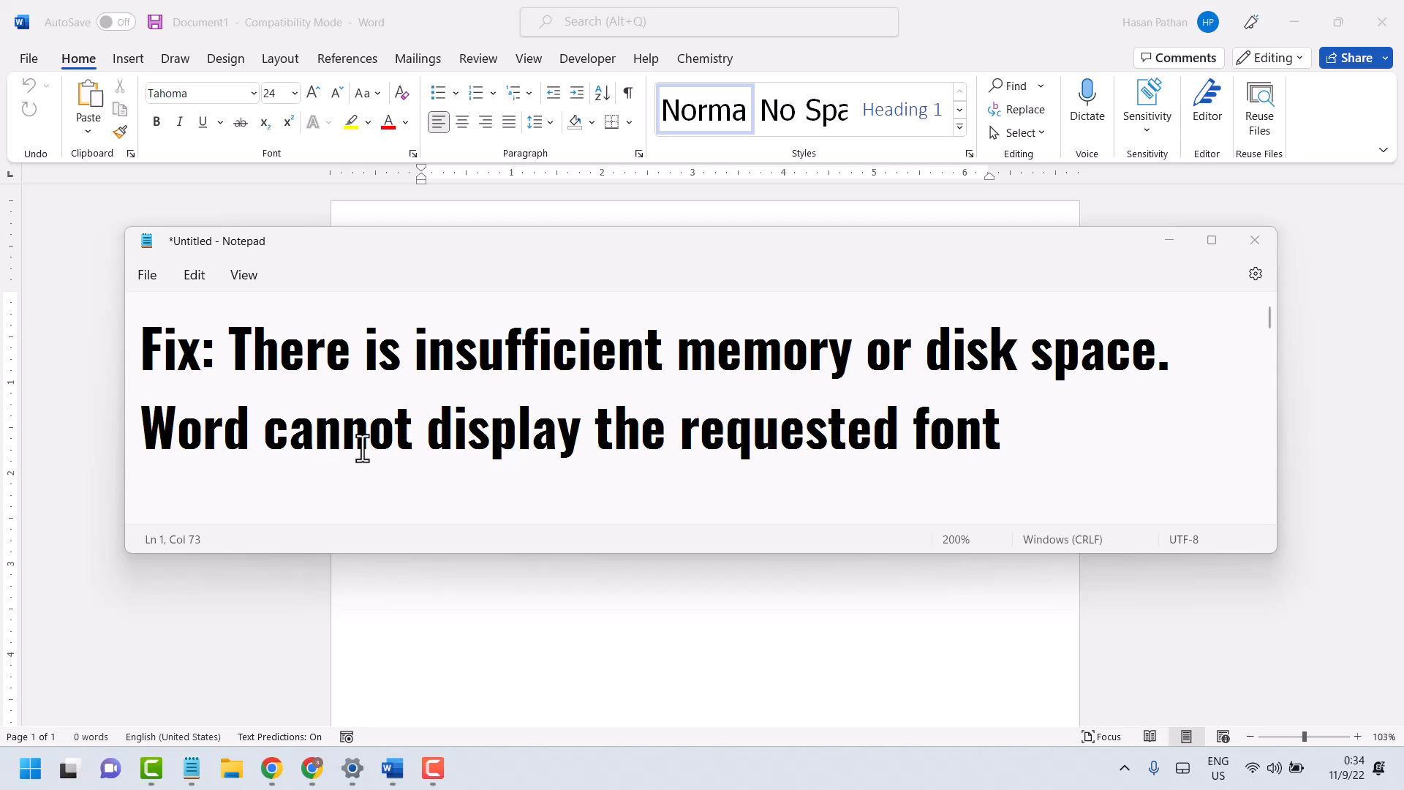
pyautogui.moveTo(248, 456)
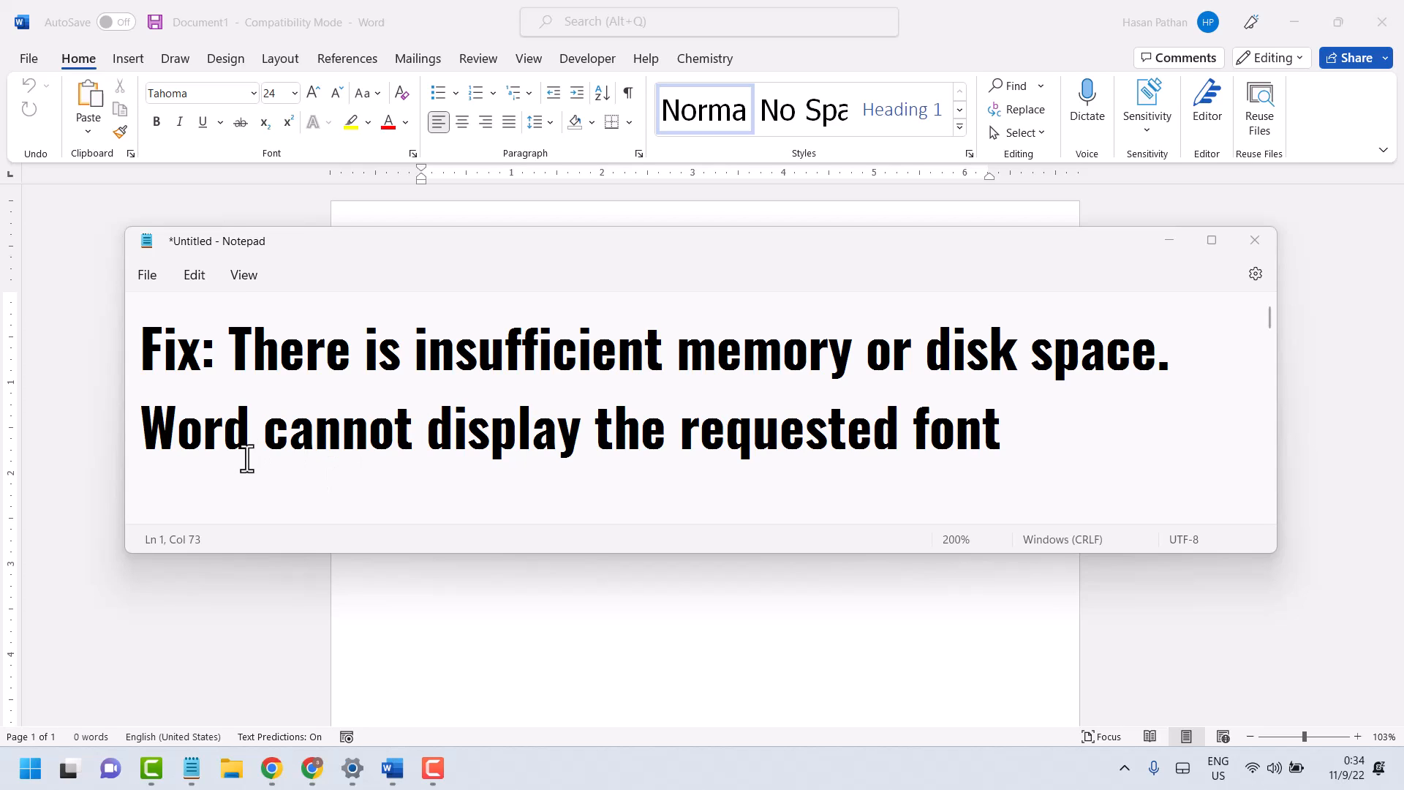
pyautogui.moveTo(211, 499)
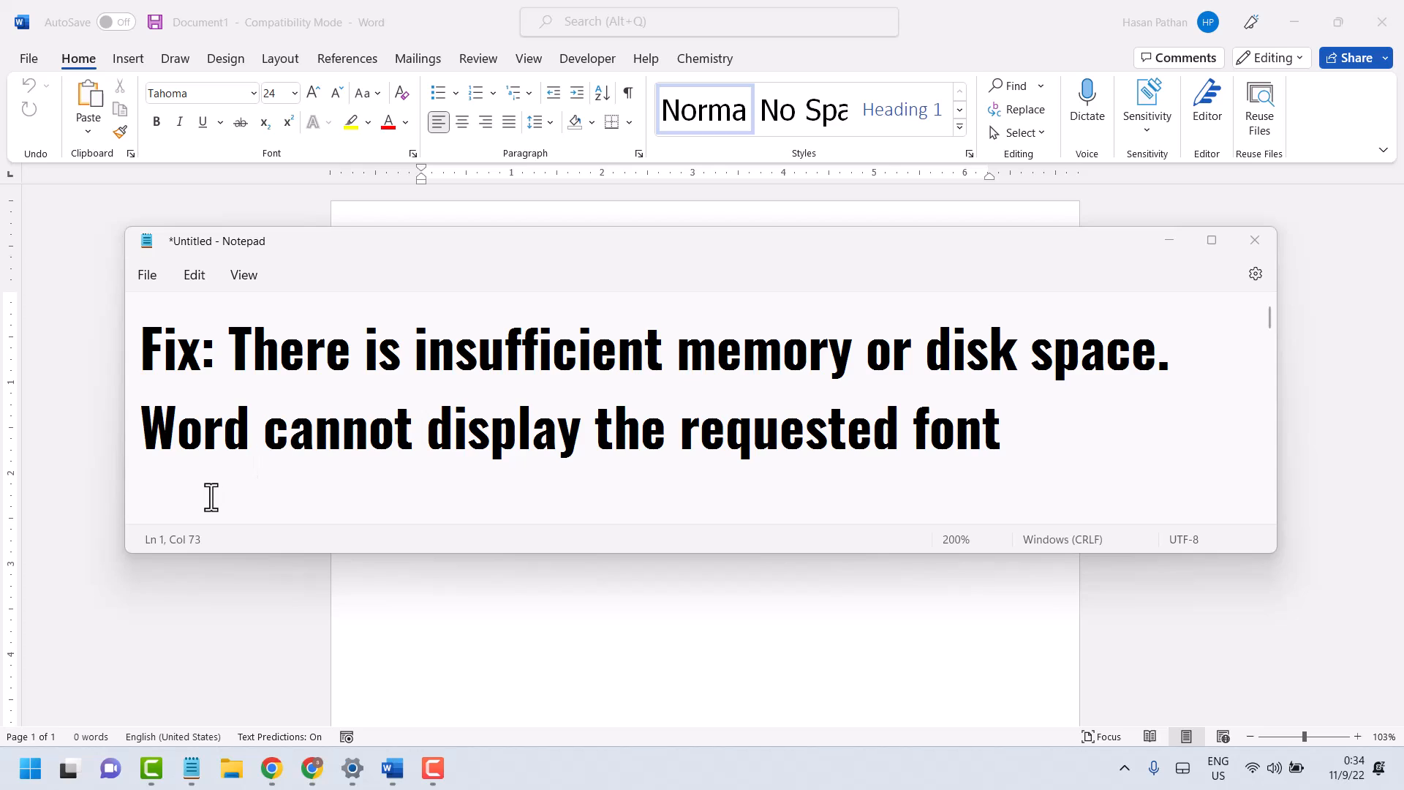
pyautogui.moveTo(189, 444)
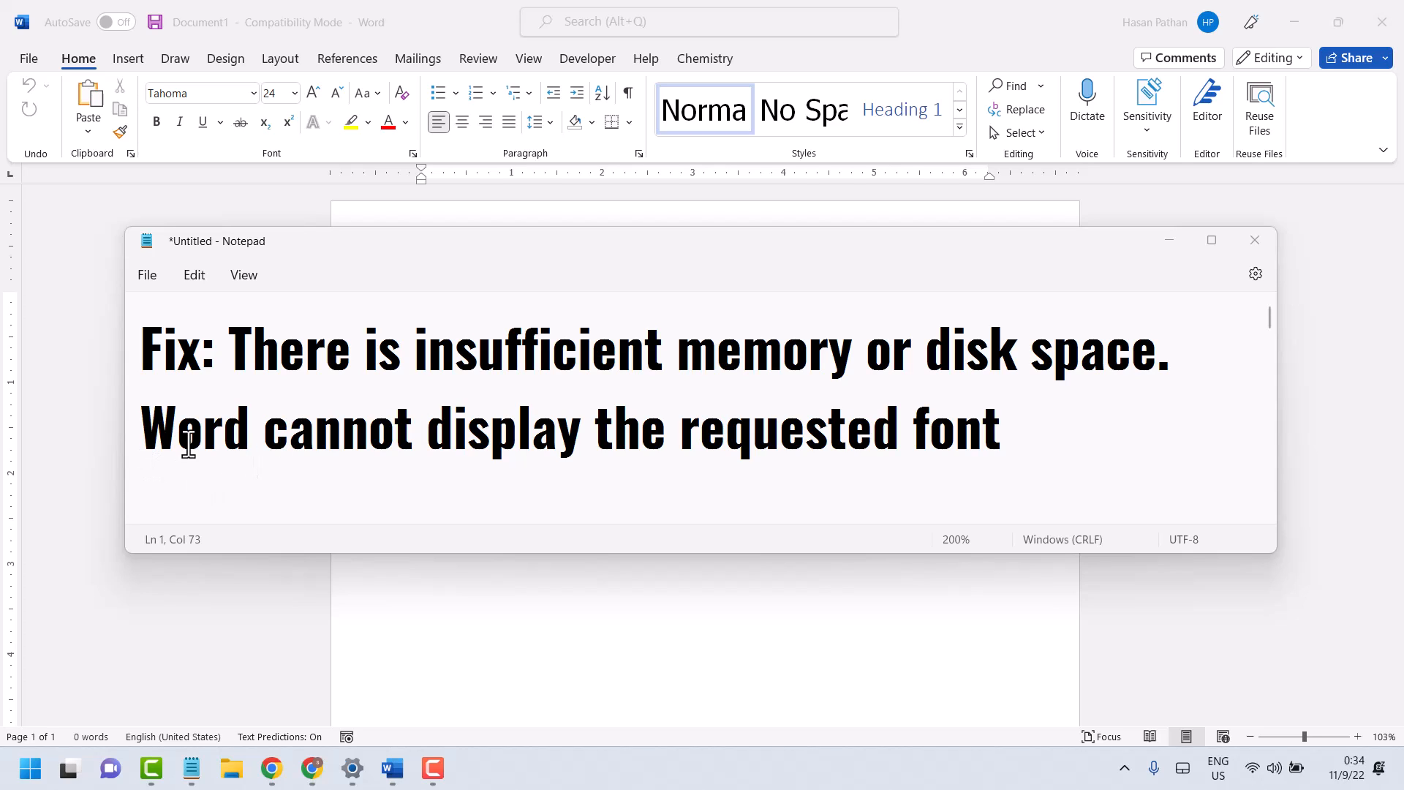
pyautogui.moveTo(948, 468)
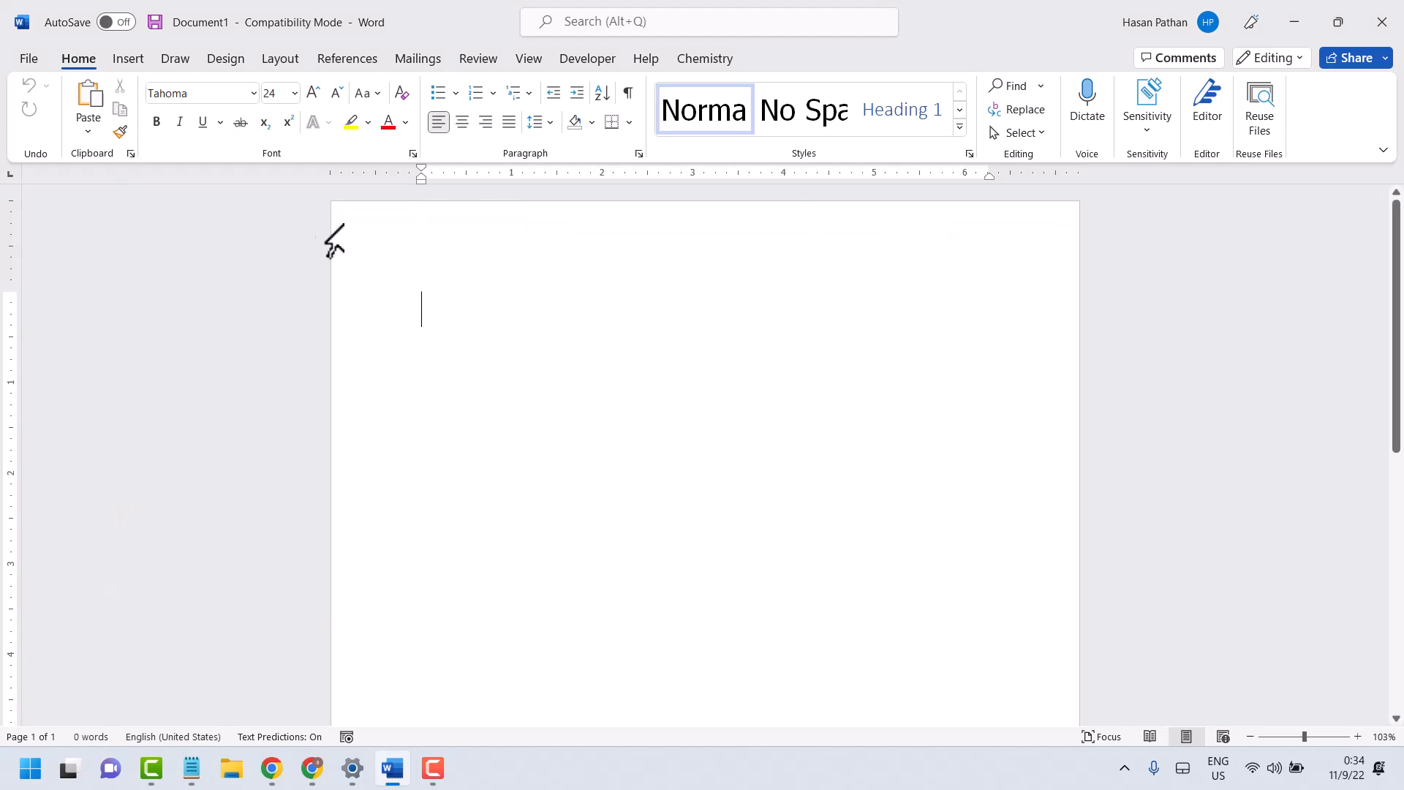
pyautogui.moveTo(718, 315)
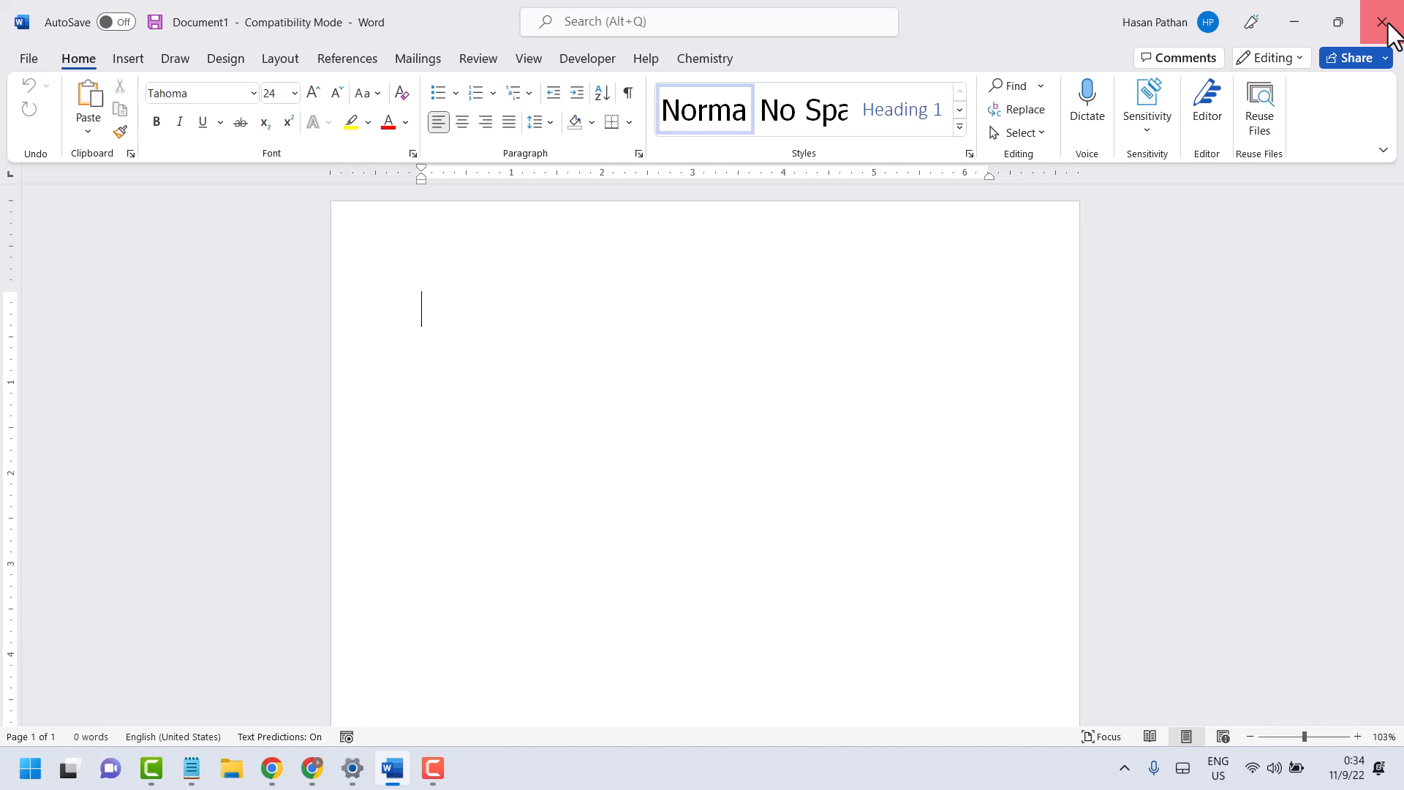
# - Close the blank Microsoft Word document window
pyautogui.click(1387, 22)
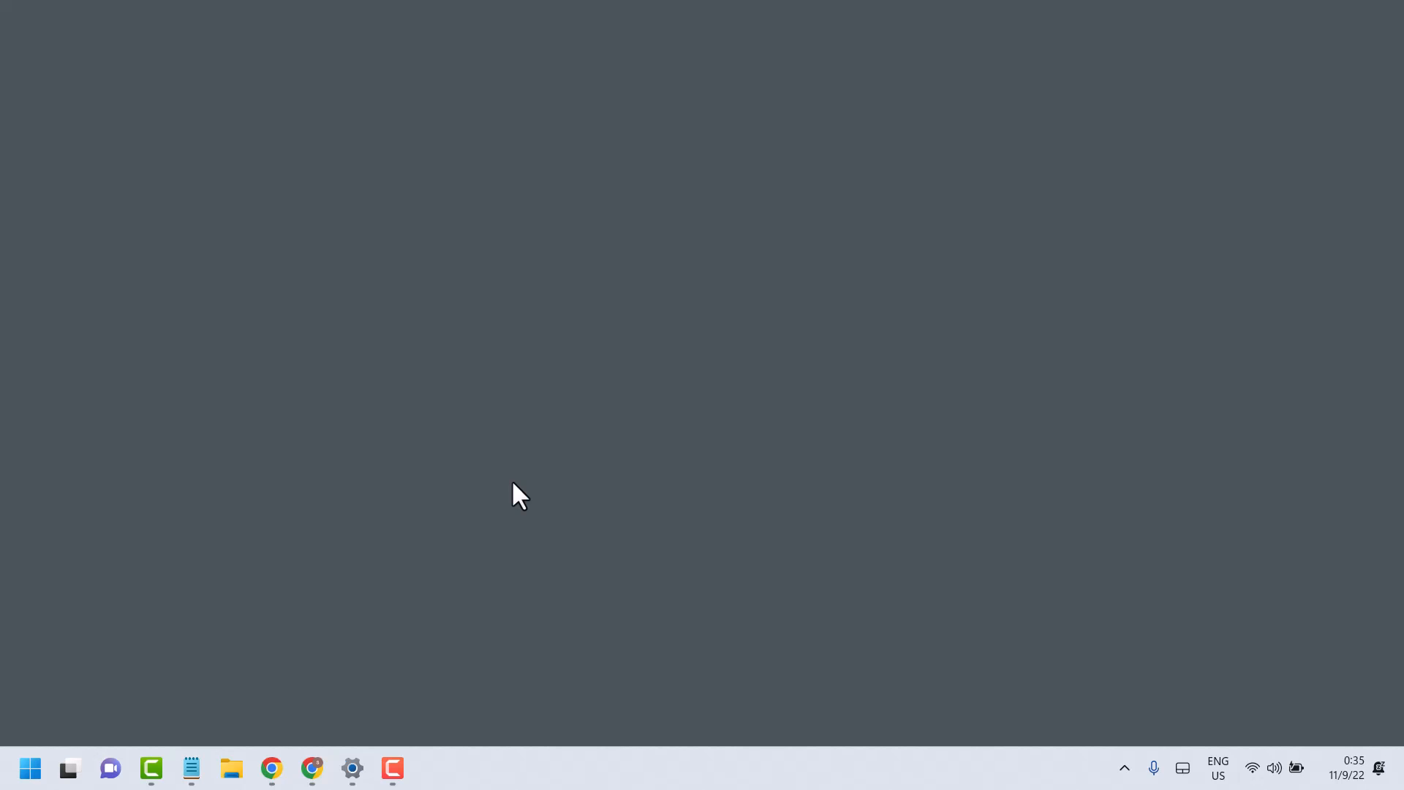
# - Run %APPDATA% from the Run dialog to open the Roaming folder
pyautogui.press('Win+r')
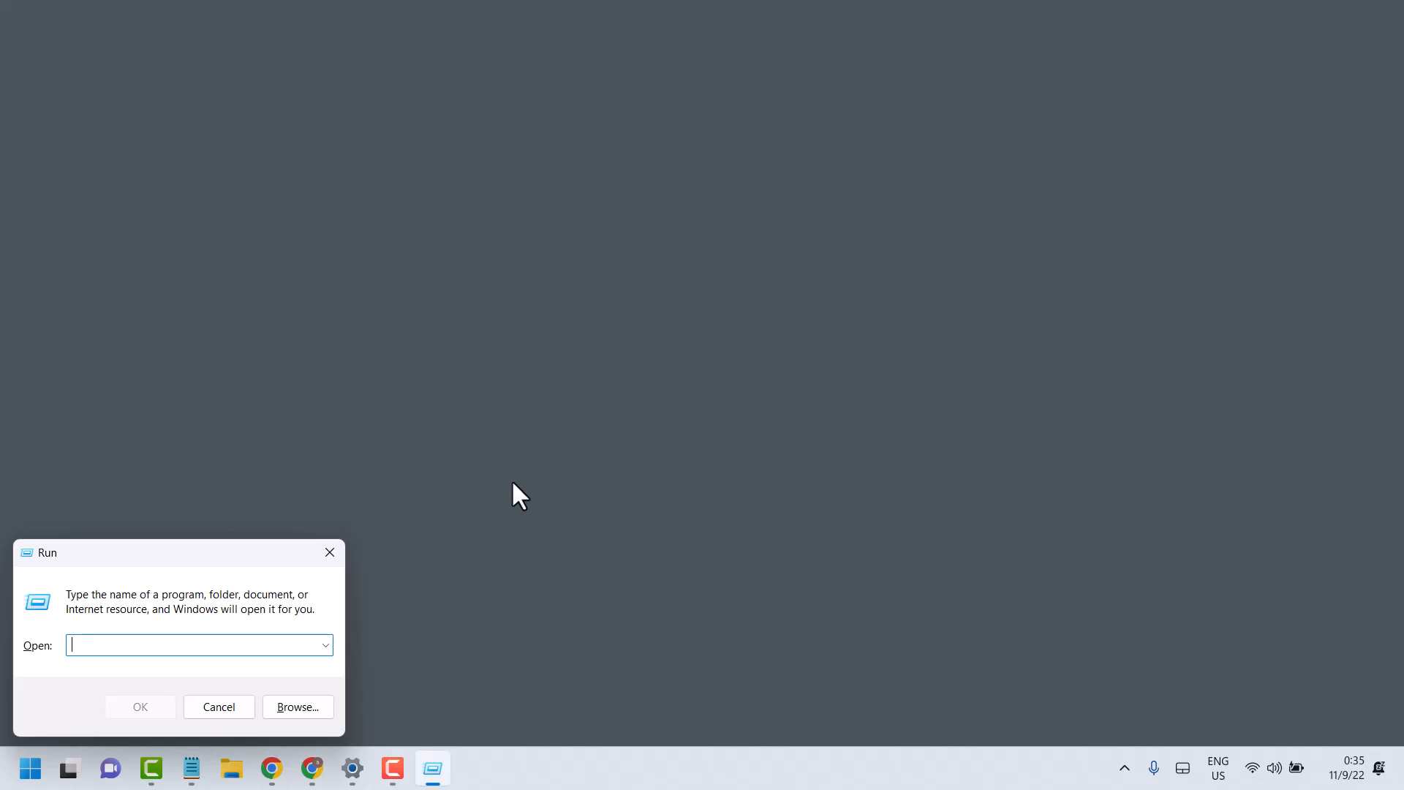
pyautogui.write('%')
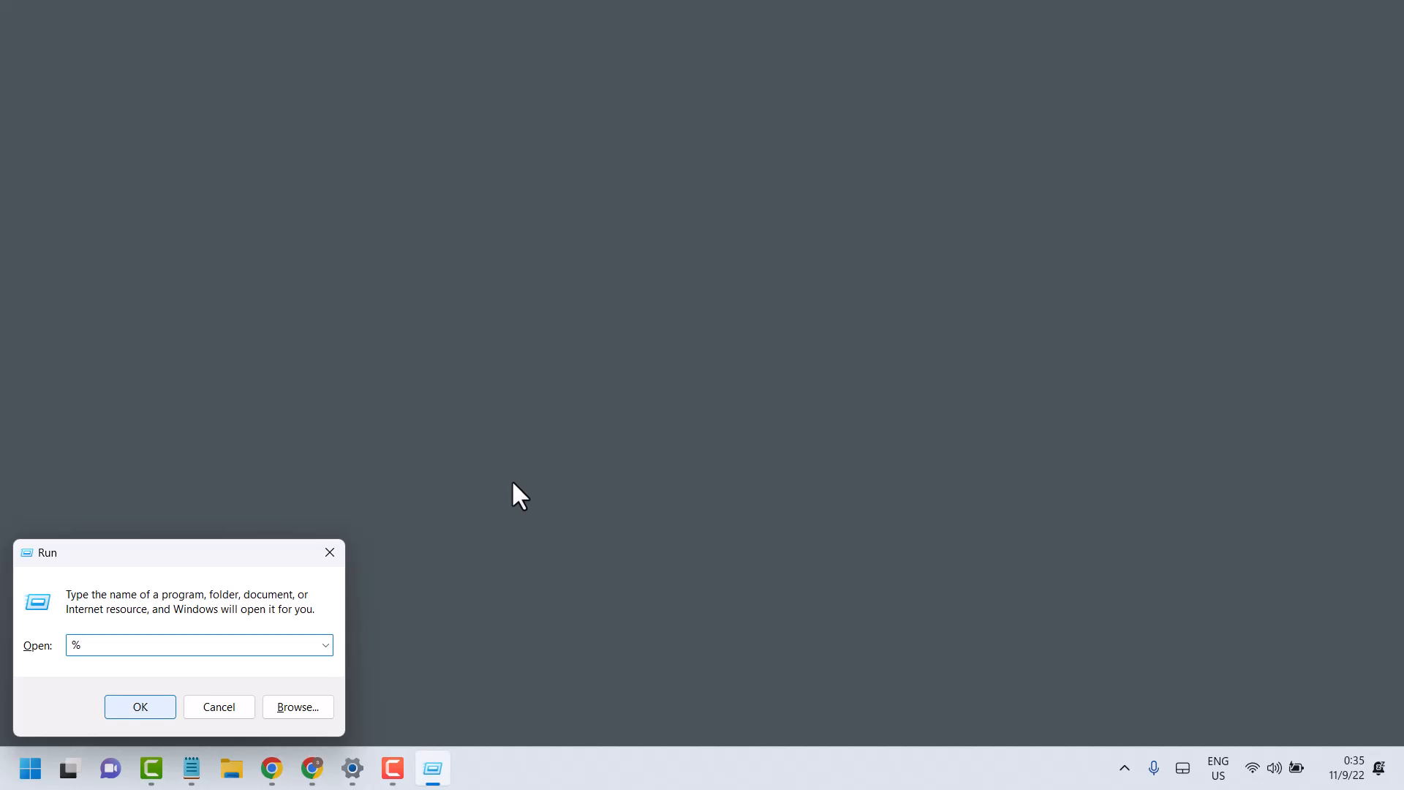
pyautogui.write('A')
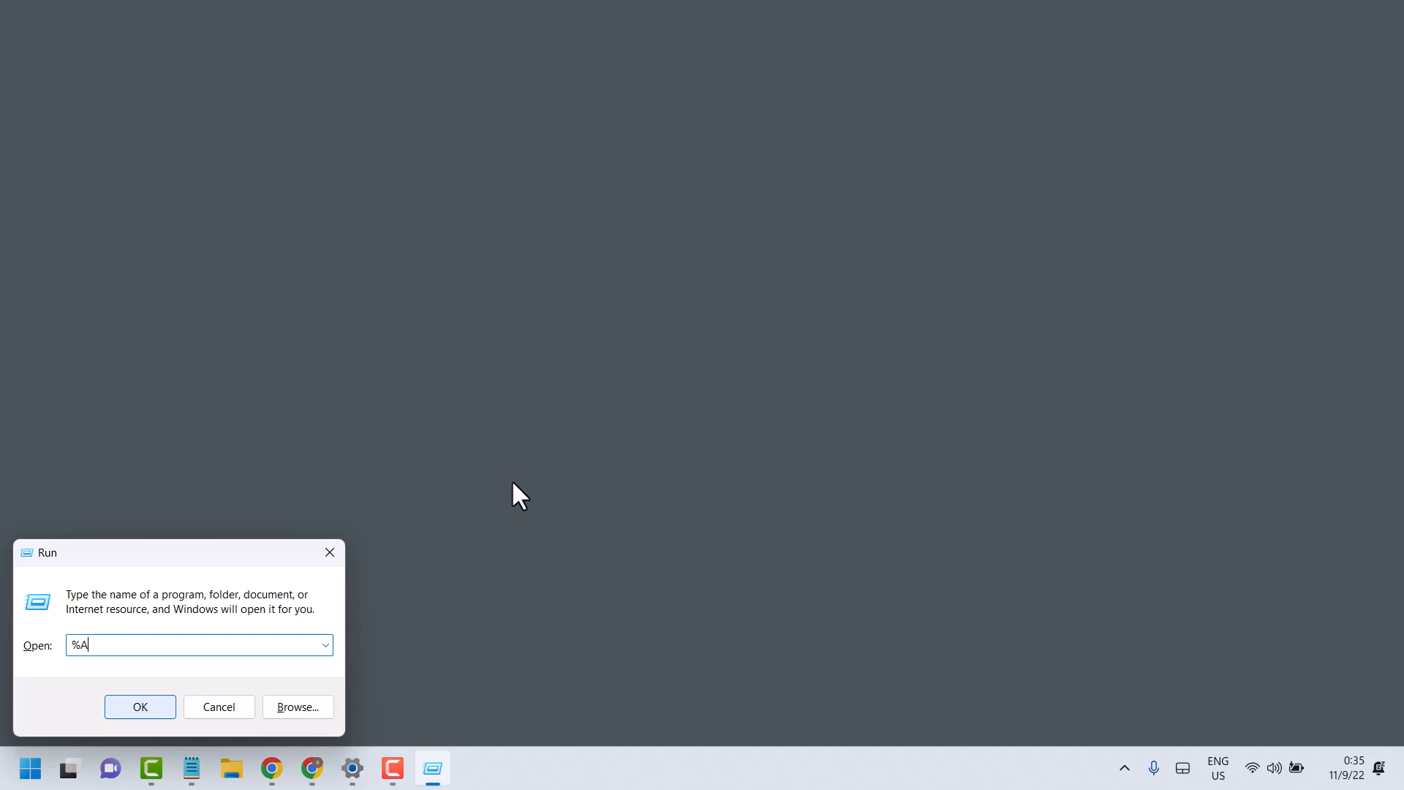
pyautogui.write('PP')
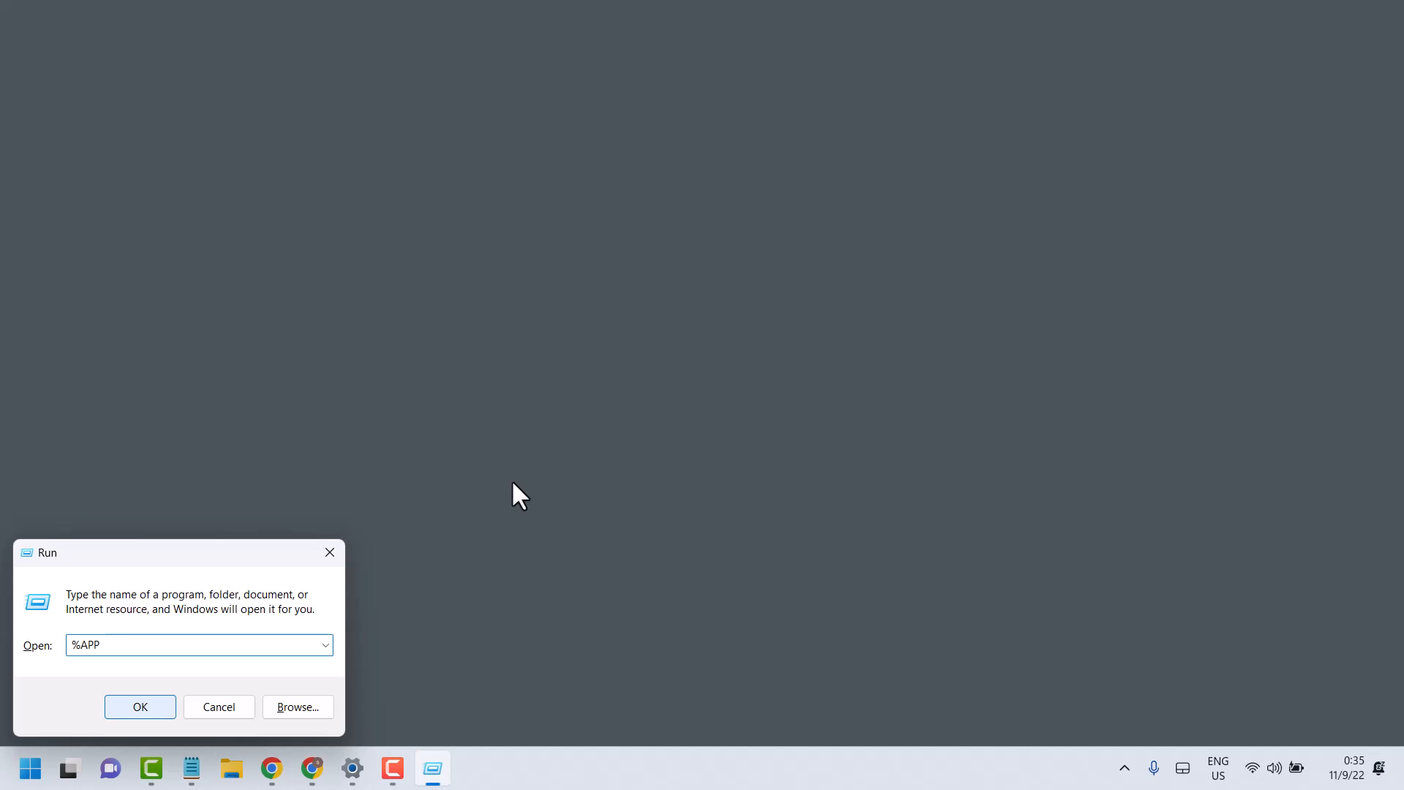
pyautogui.write('DATA')
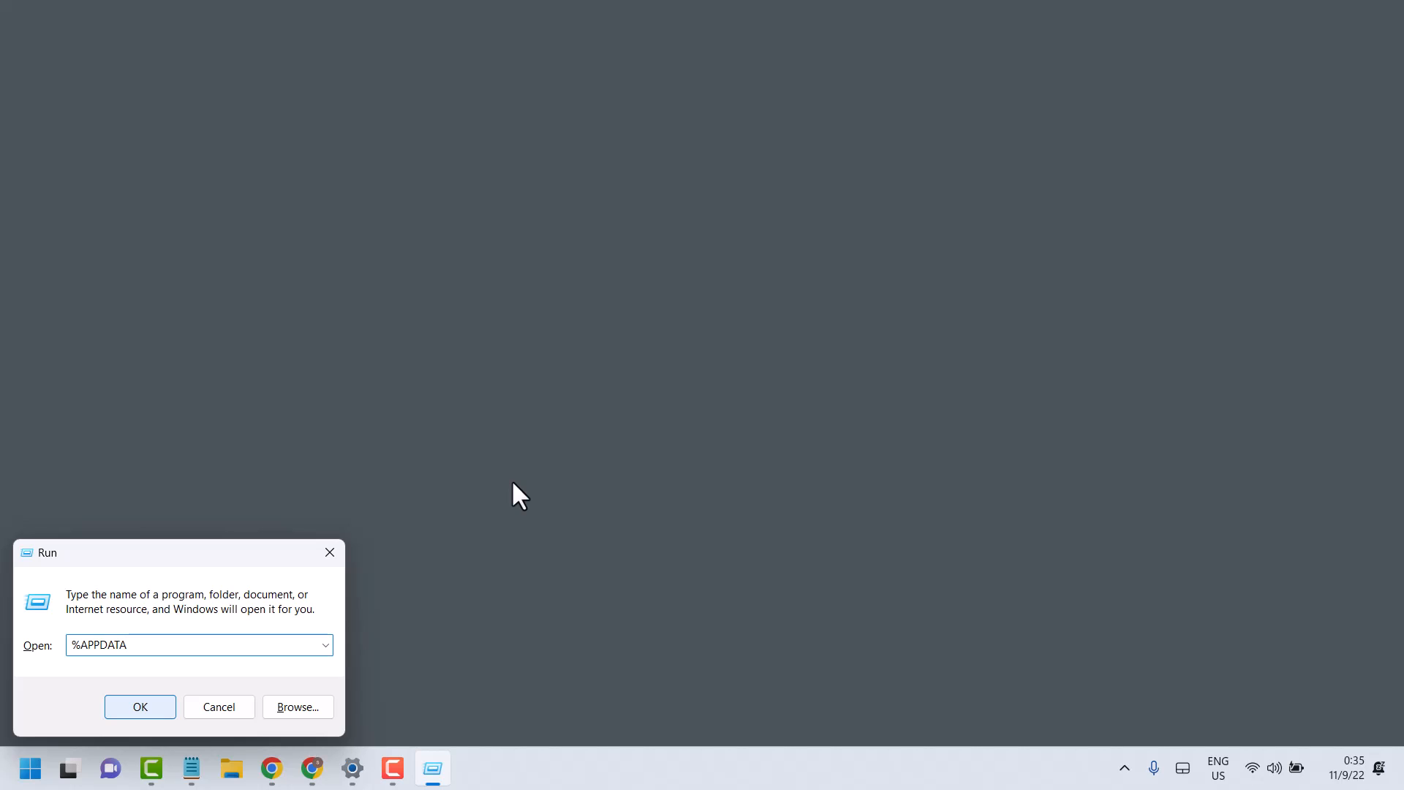
pyautogui.write('%')
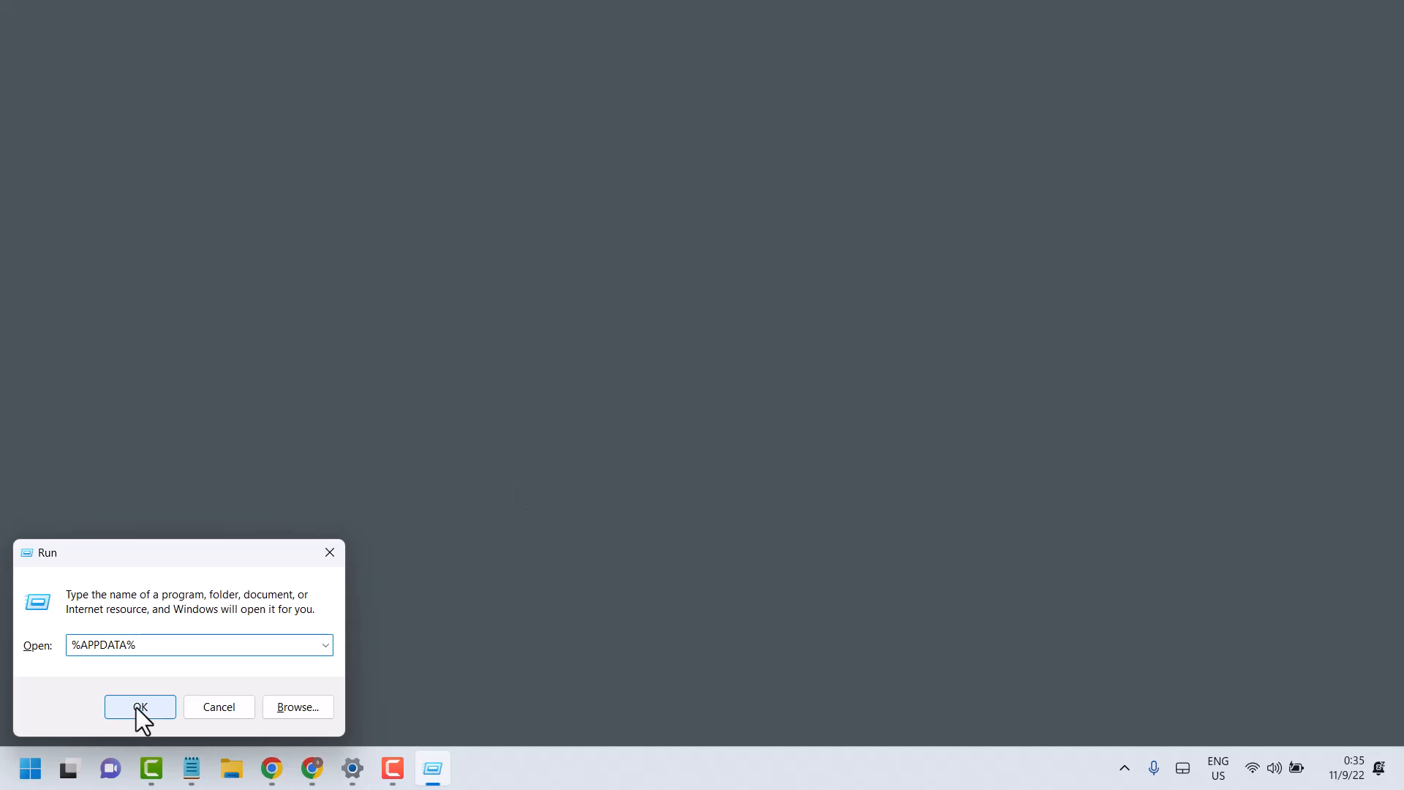
pyautogui.click(140, 707)
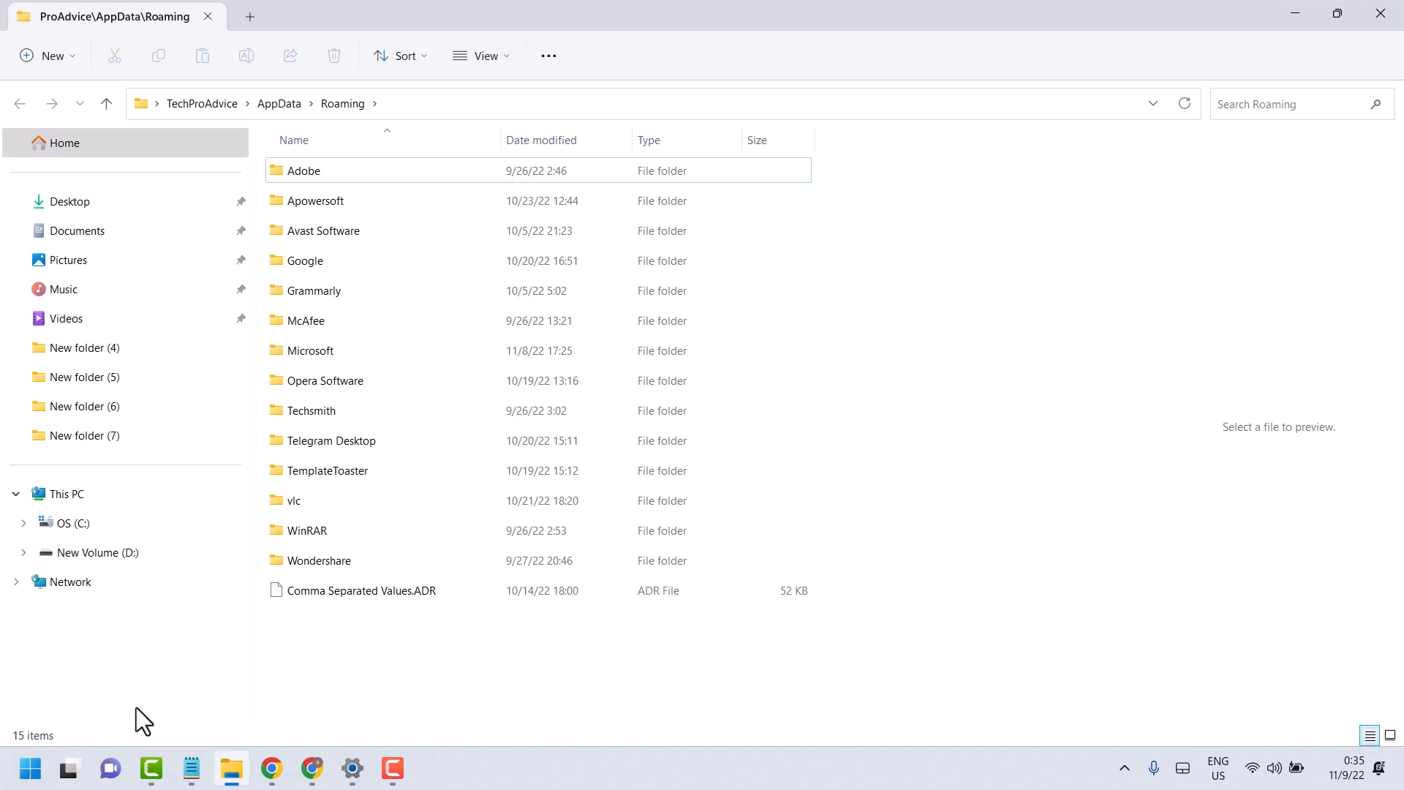
pyautogui.moveTo(470, 132)
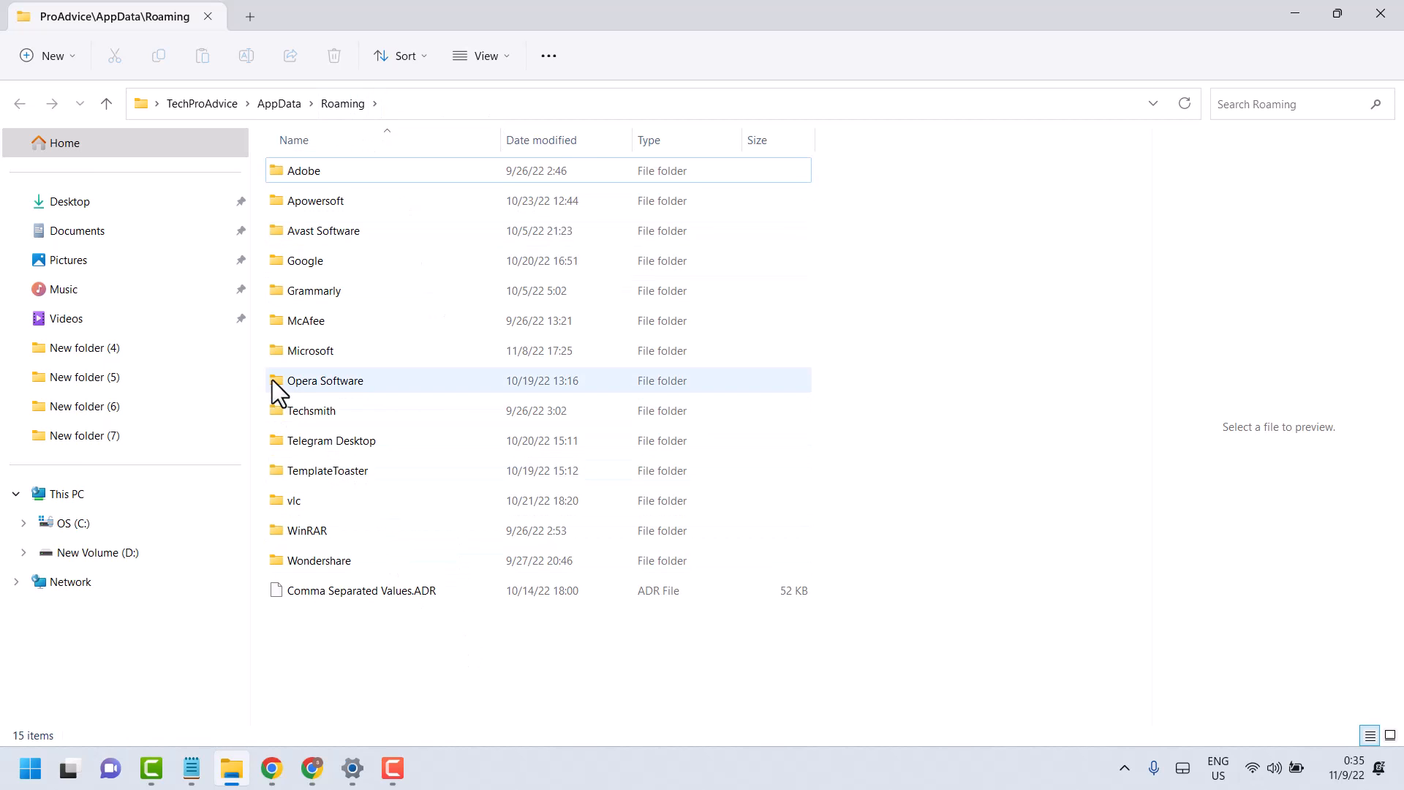
# - Open Microsoft, then its Templates folder, inside AppData\Roaming
pyautogui.doubleClick(311, 351)
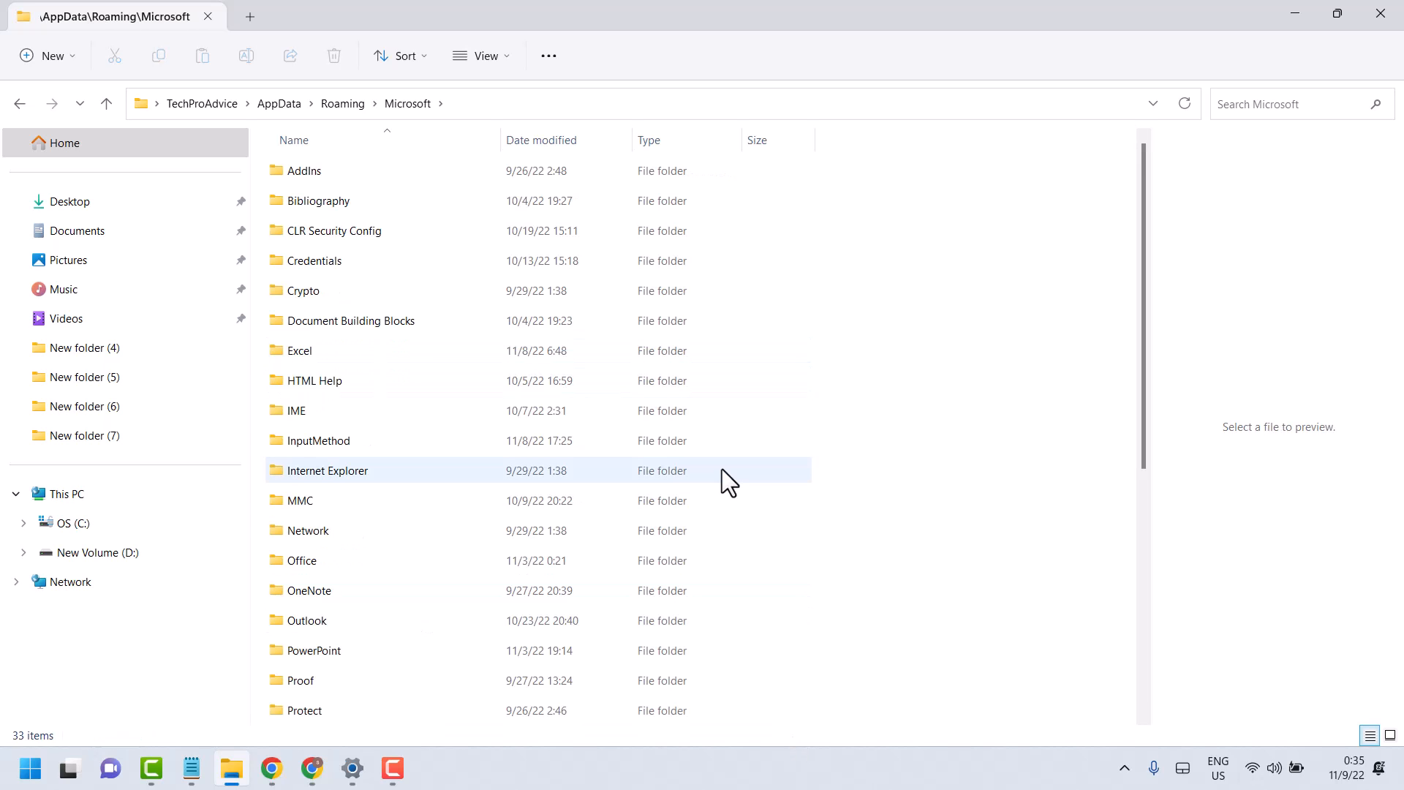
pyautogui.scroll(-3)
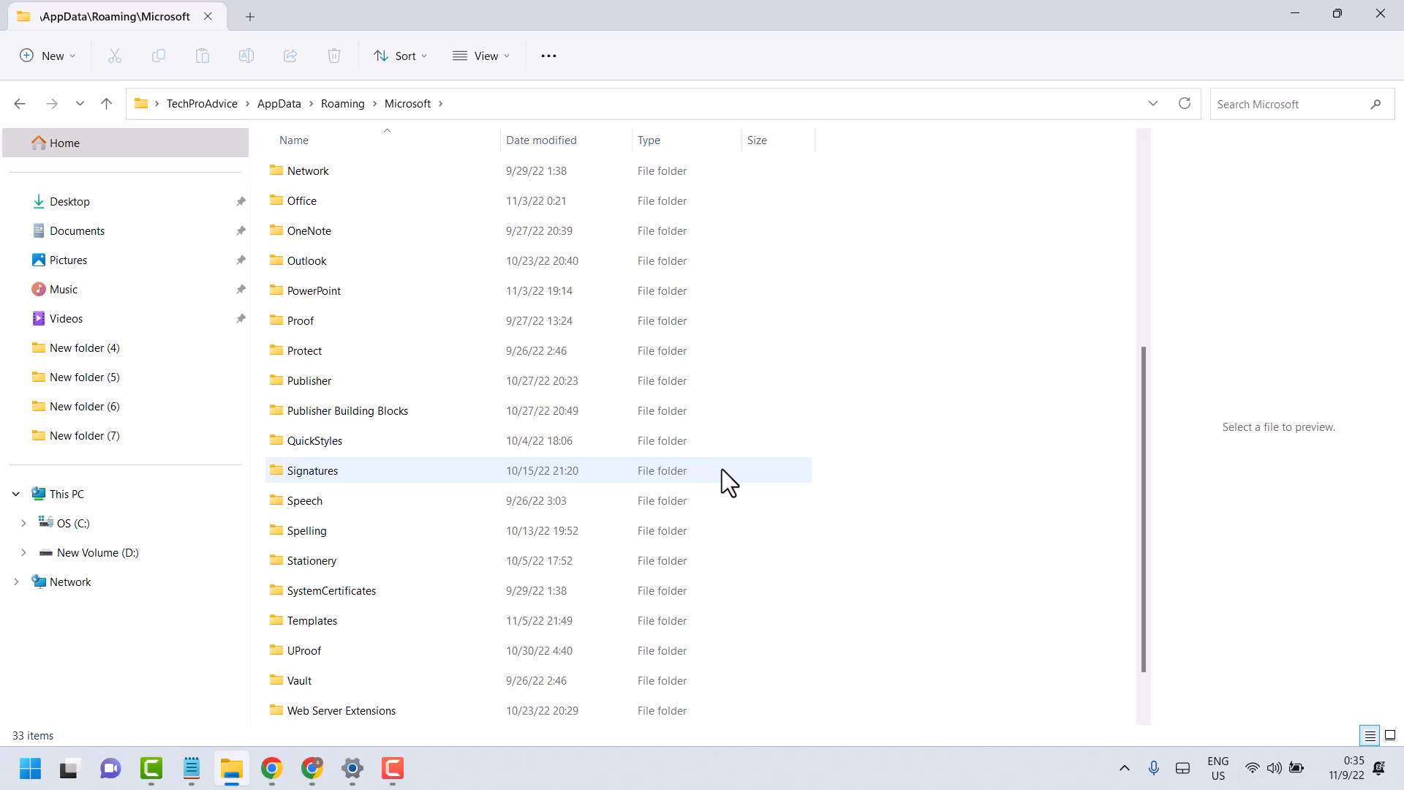
pyautogui.moveTo(264, 634)
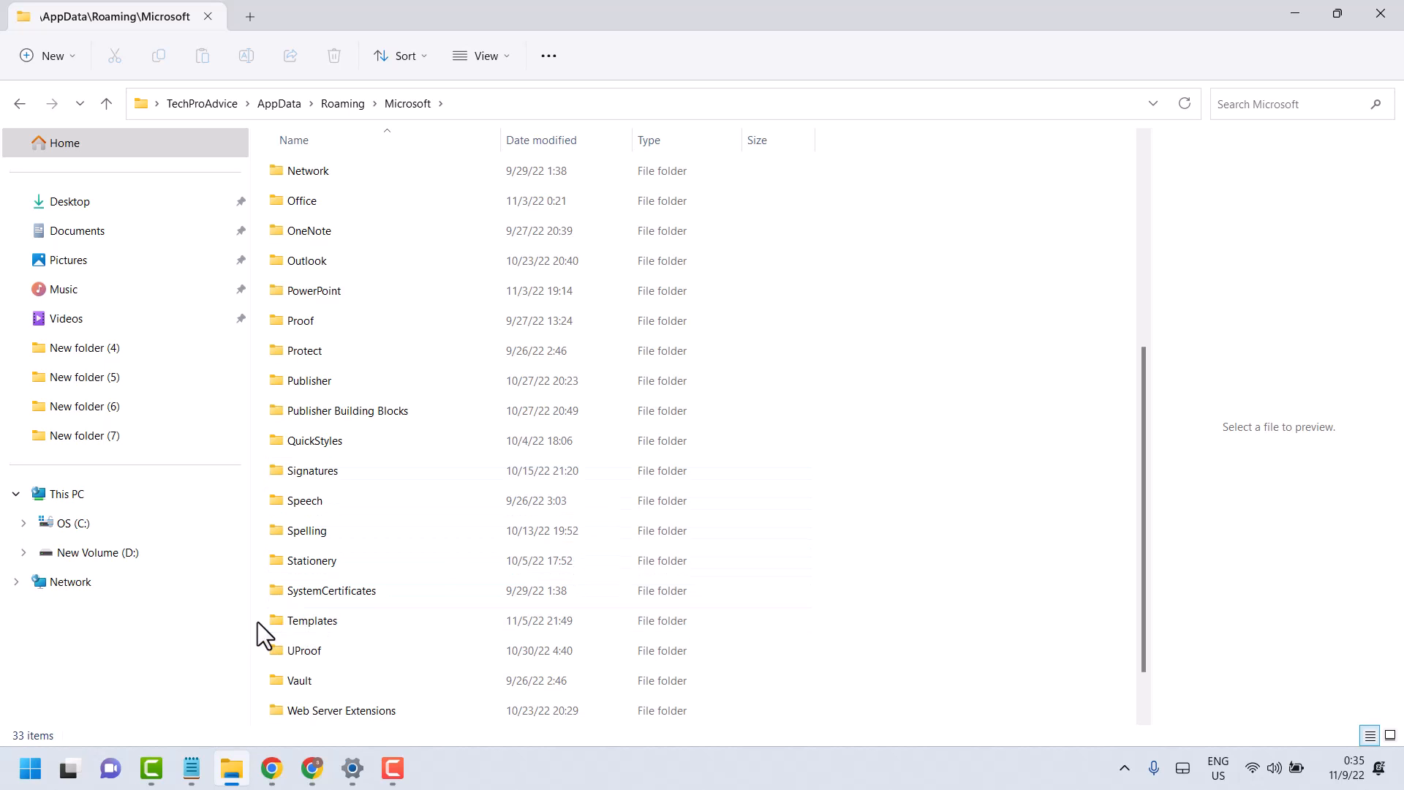
pyautogui.click(311, 619)
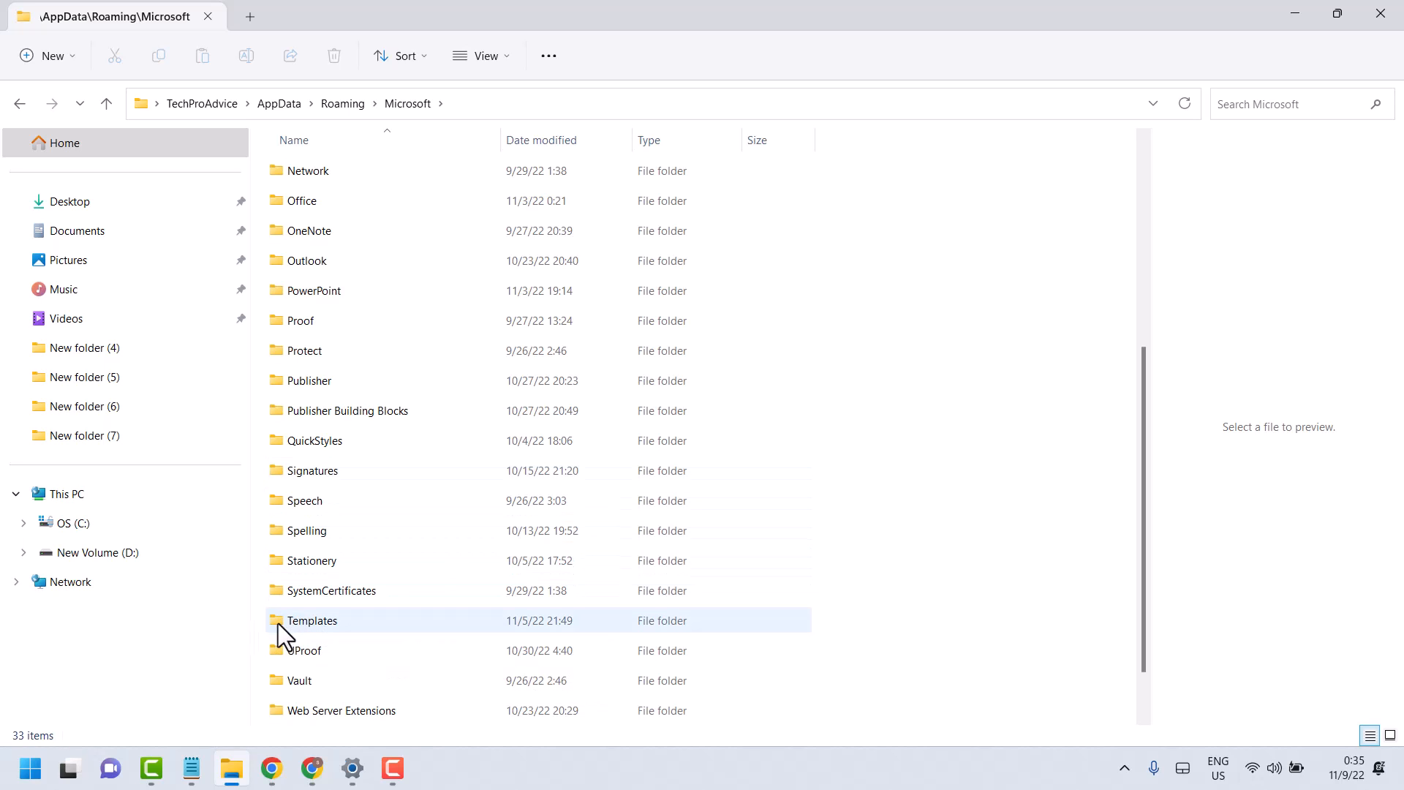
pyautogui.moveTo(407, 103)
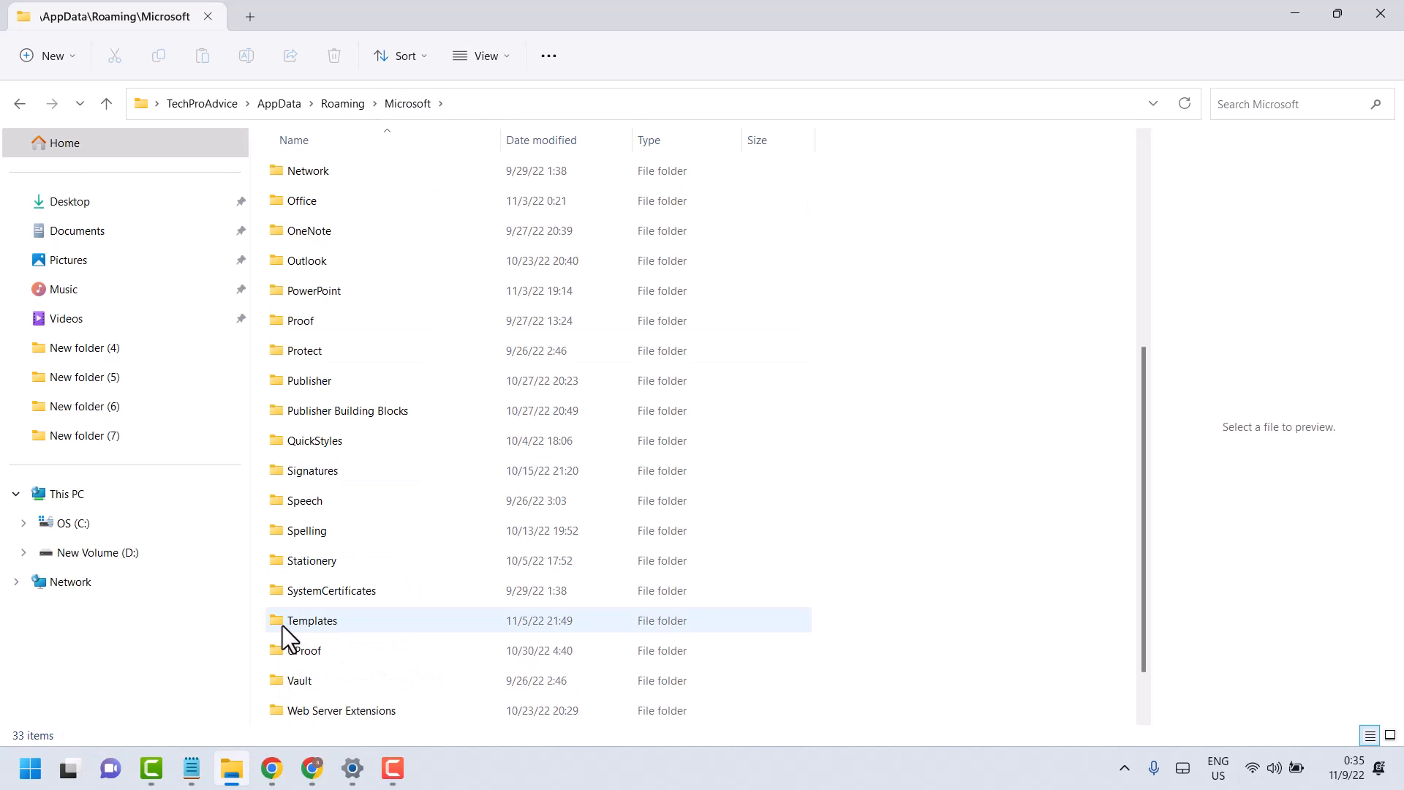
pyautogui.doubleClick(311, 620)
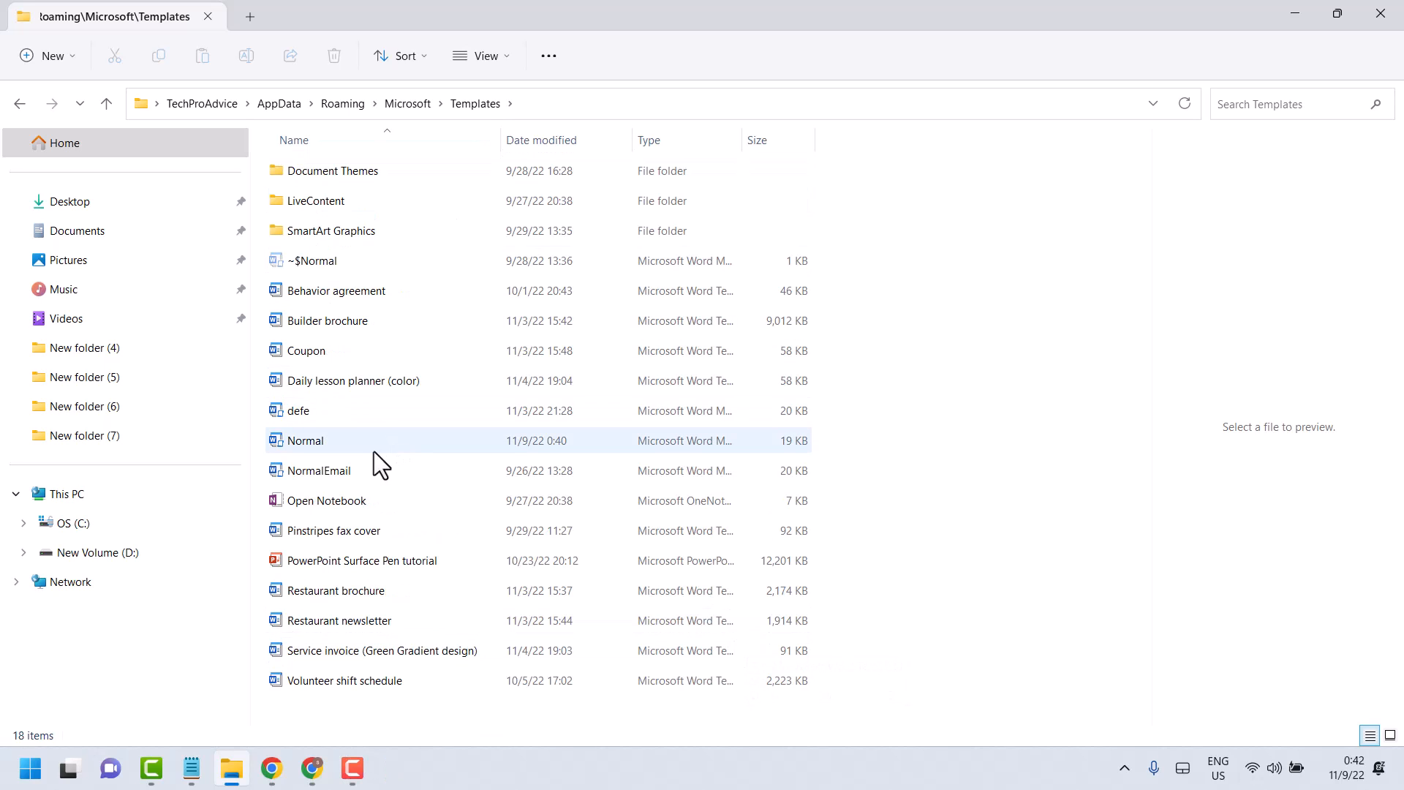
pyautogui.moveTo(307, 452)
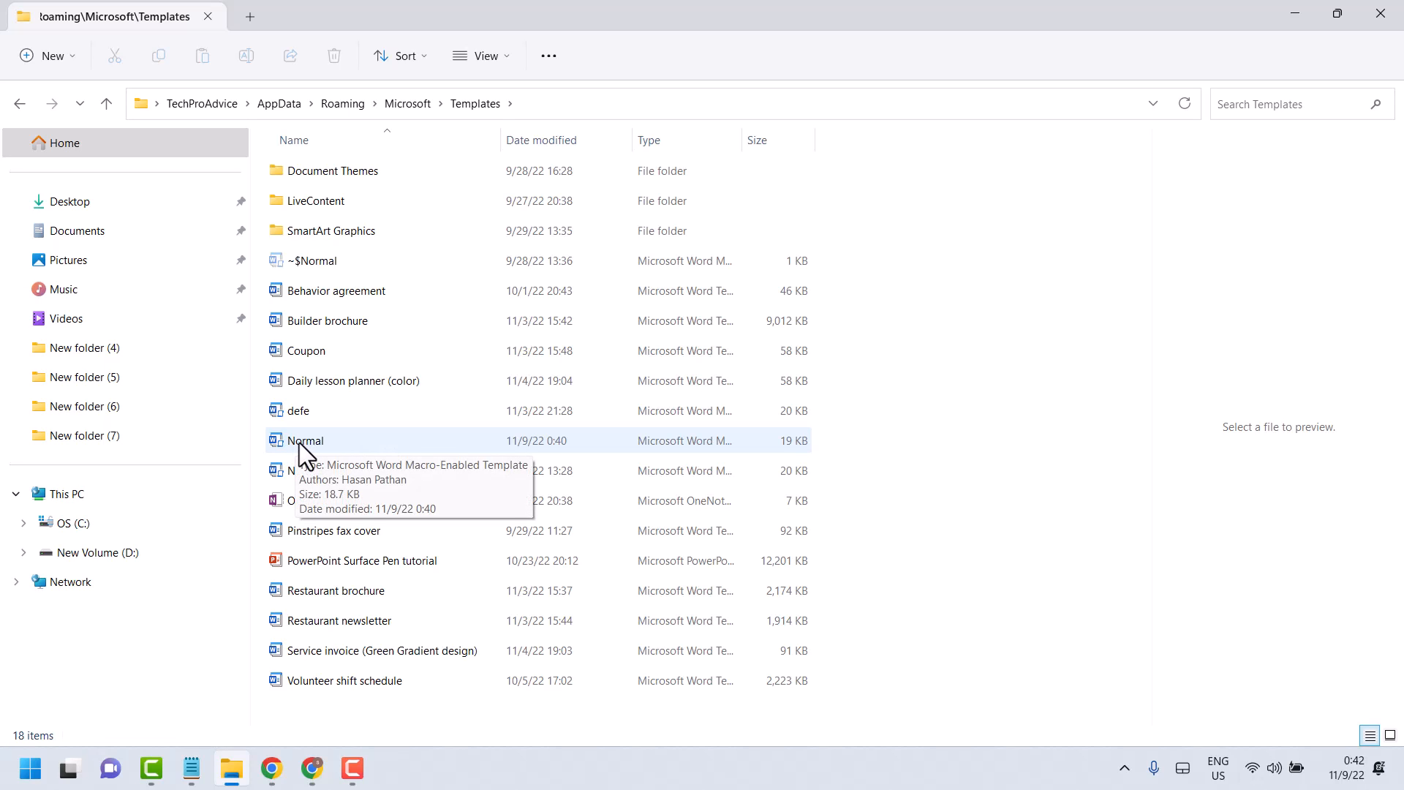
# - Rename the Normal template file to 'old'
pyautogui.rightClick(307, 440)
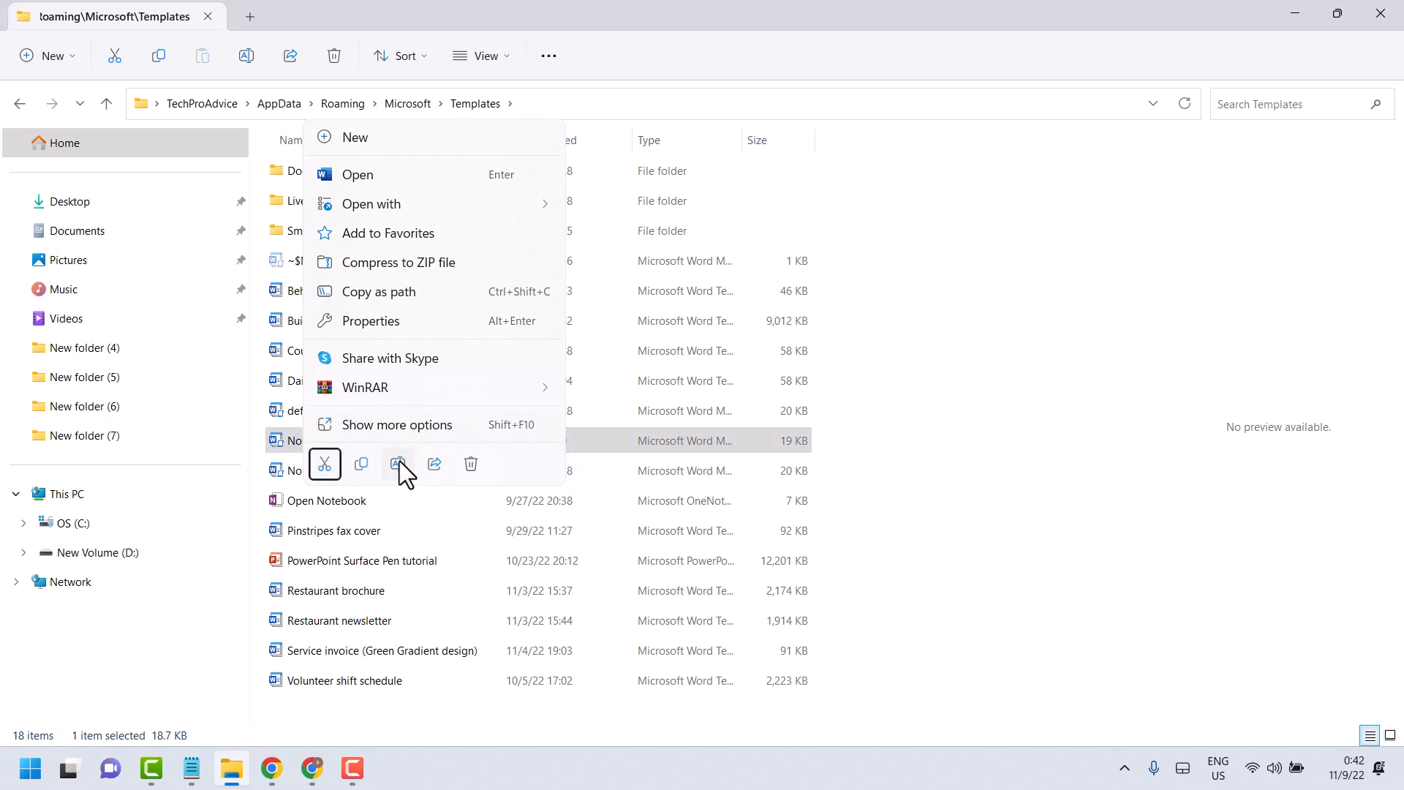
pyautogui.click(400, 464)
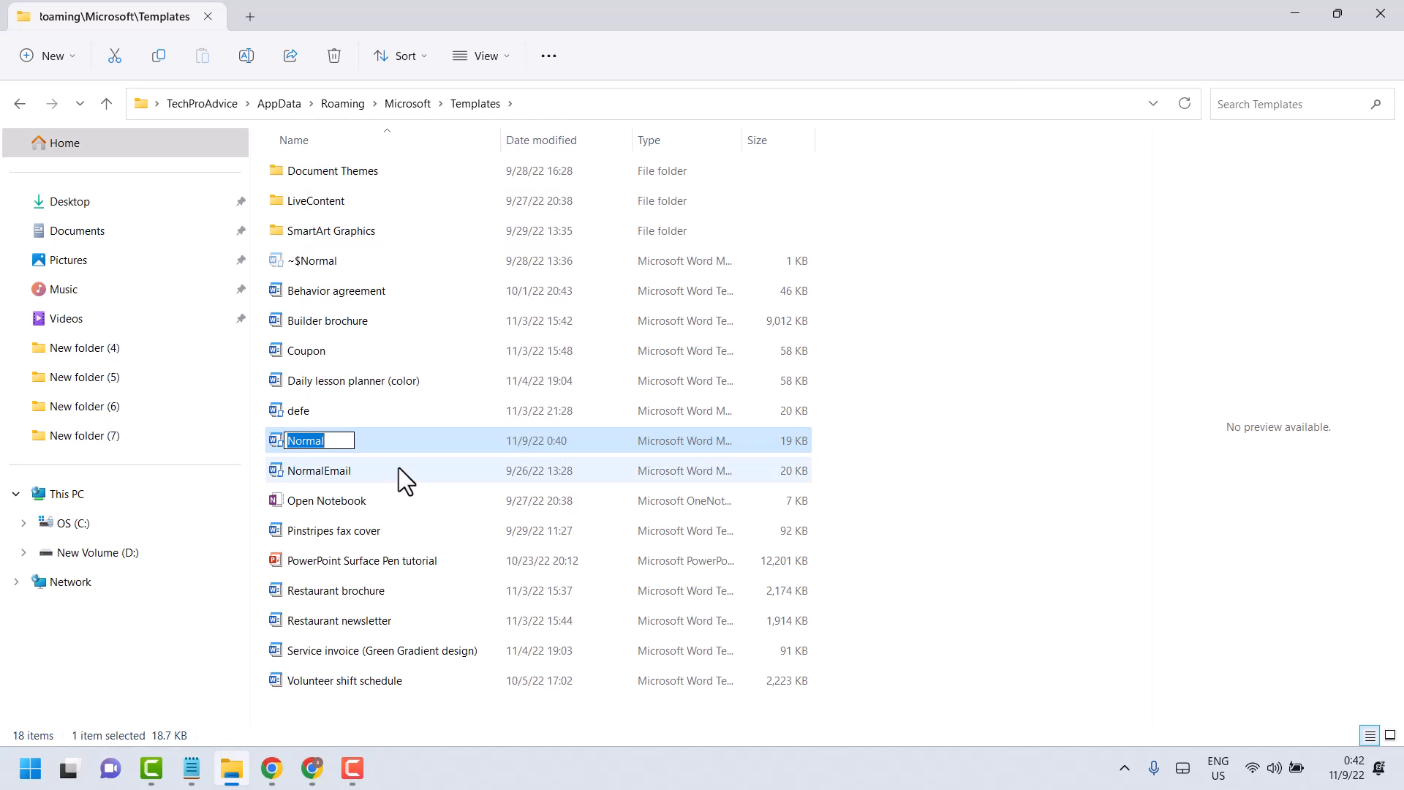
pyautogui.write('old')
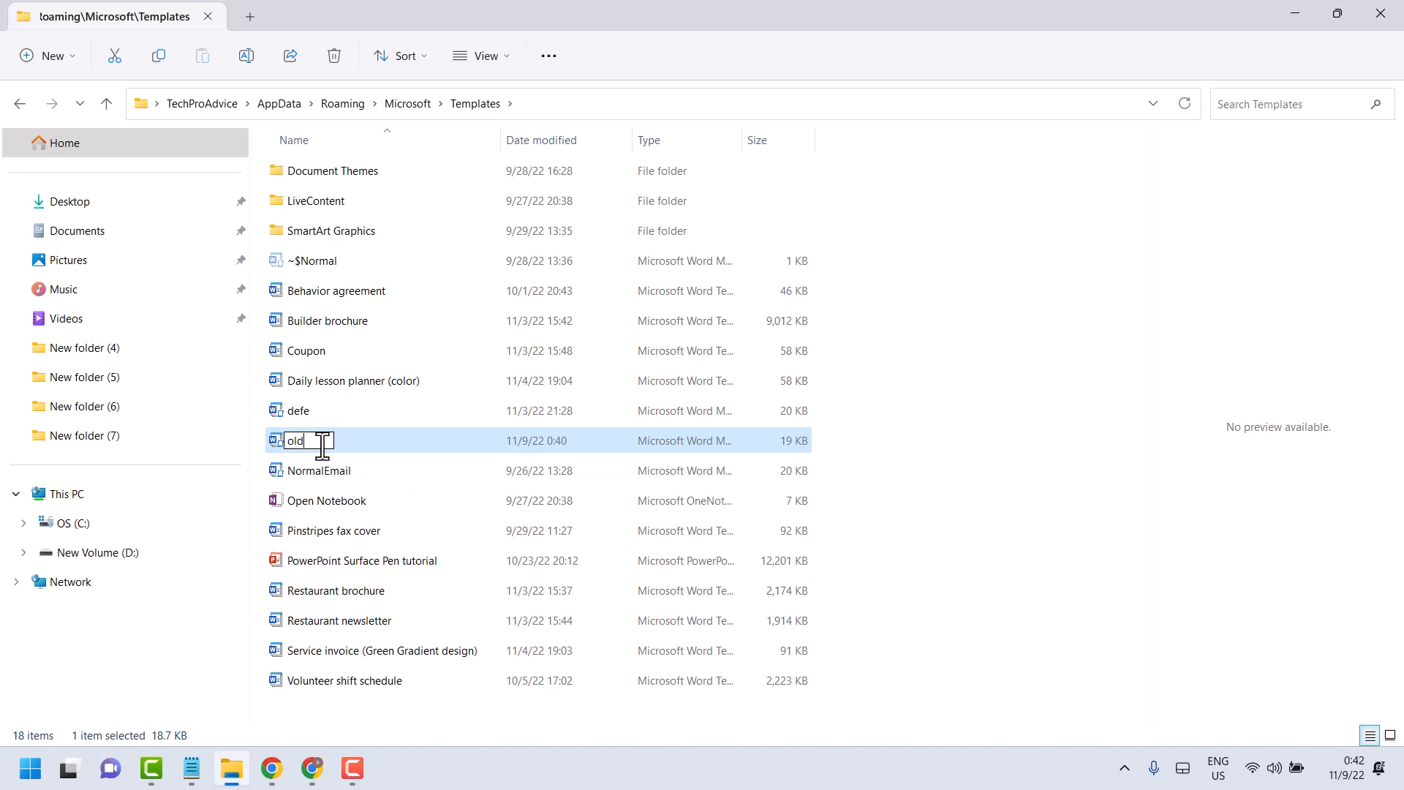
pyautogui.moveTo(1180, 641)
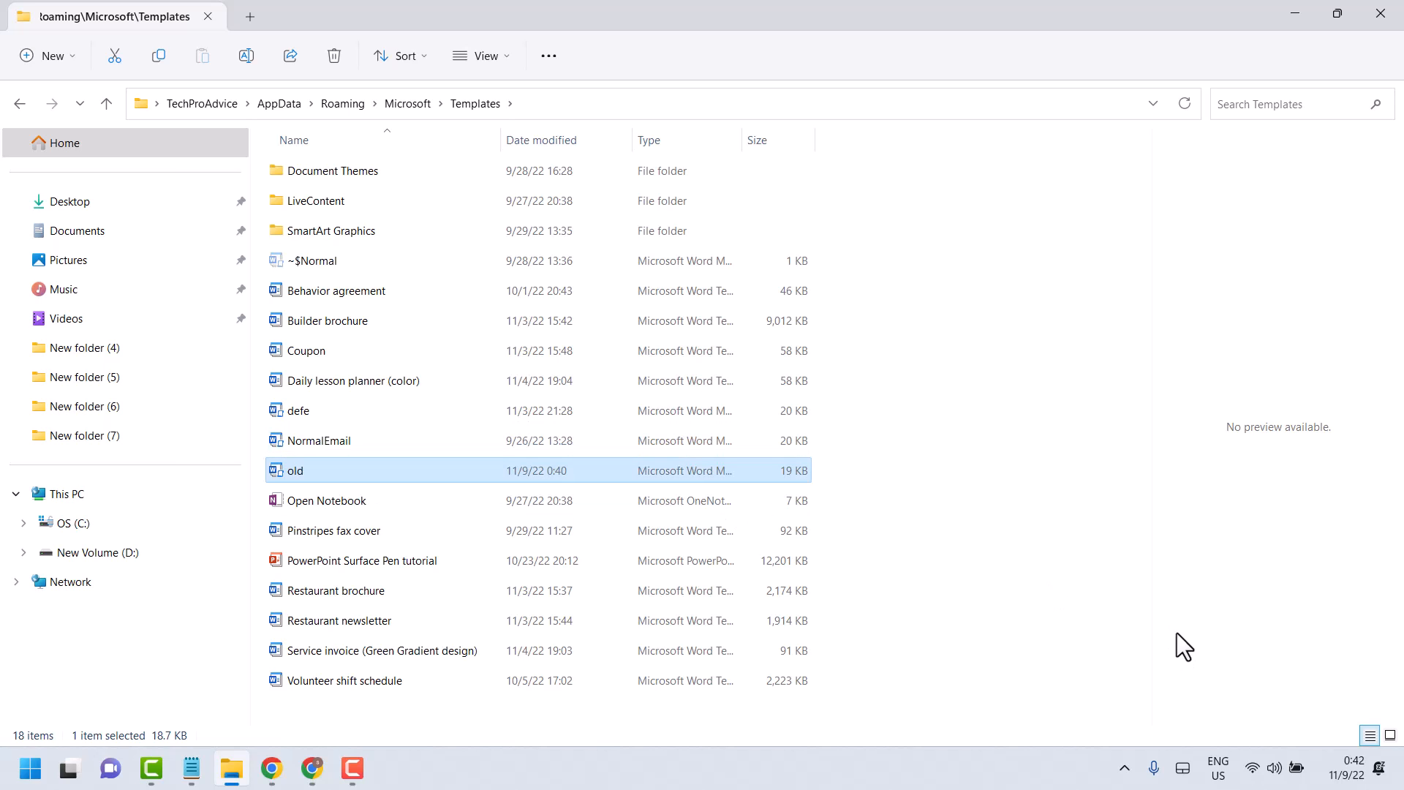
pyautogui.click(28, 769)
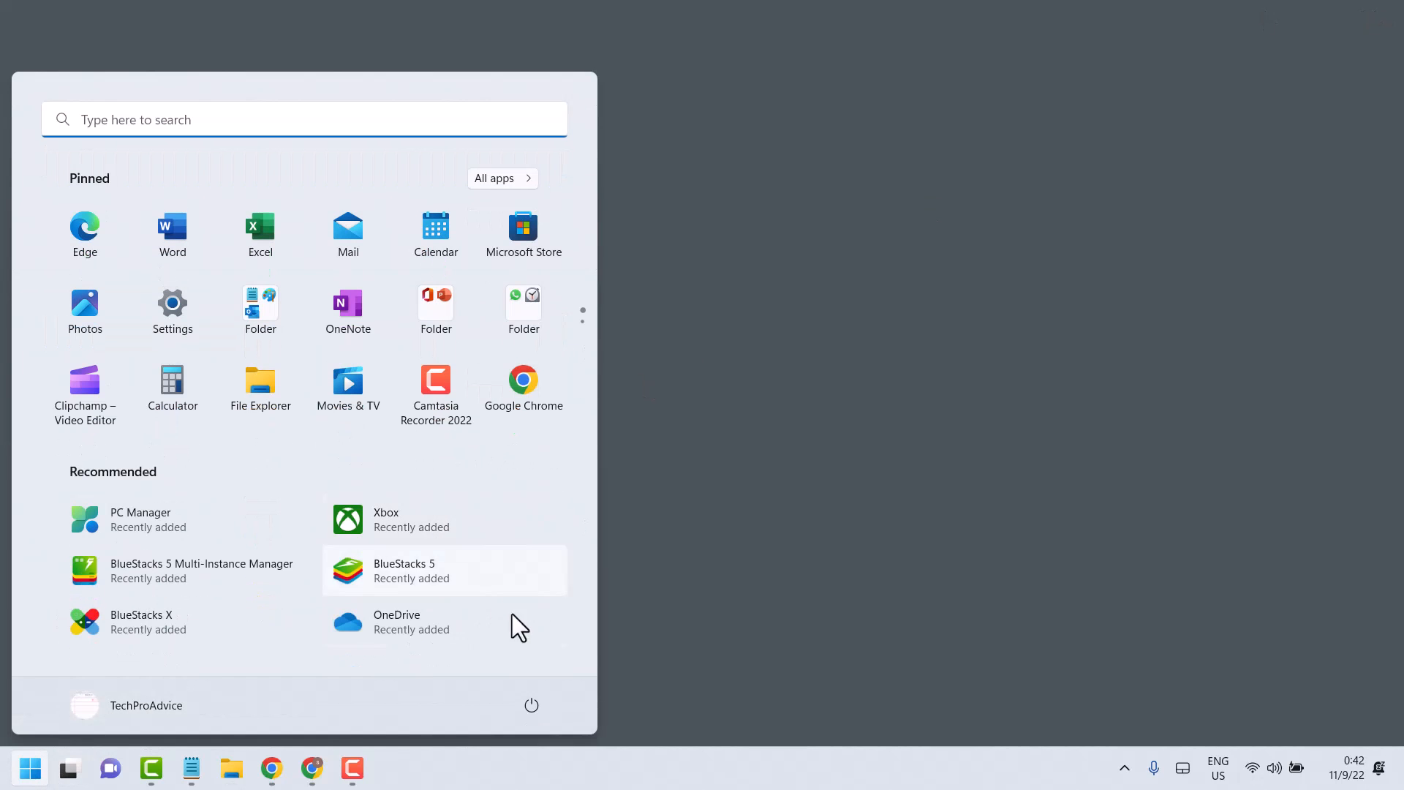
# - Dismiss the Start menu and bring the Notepad note about the memory error back
pyautogui.click(531, 705)
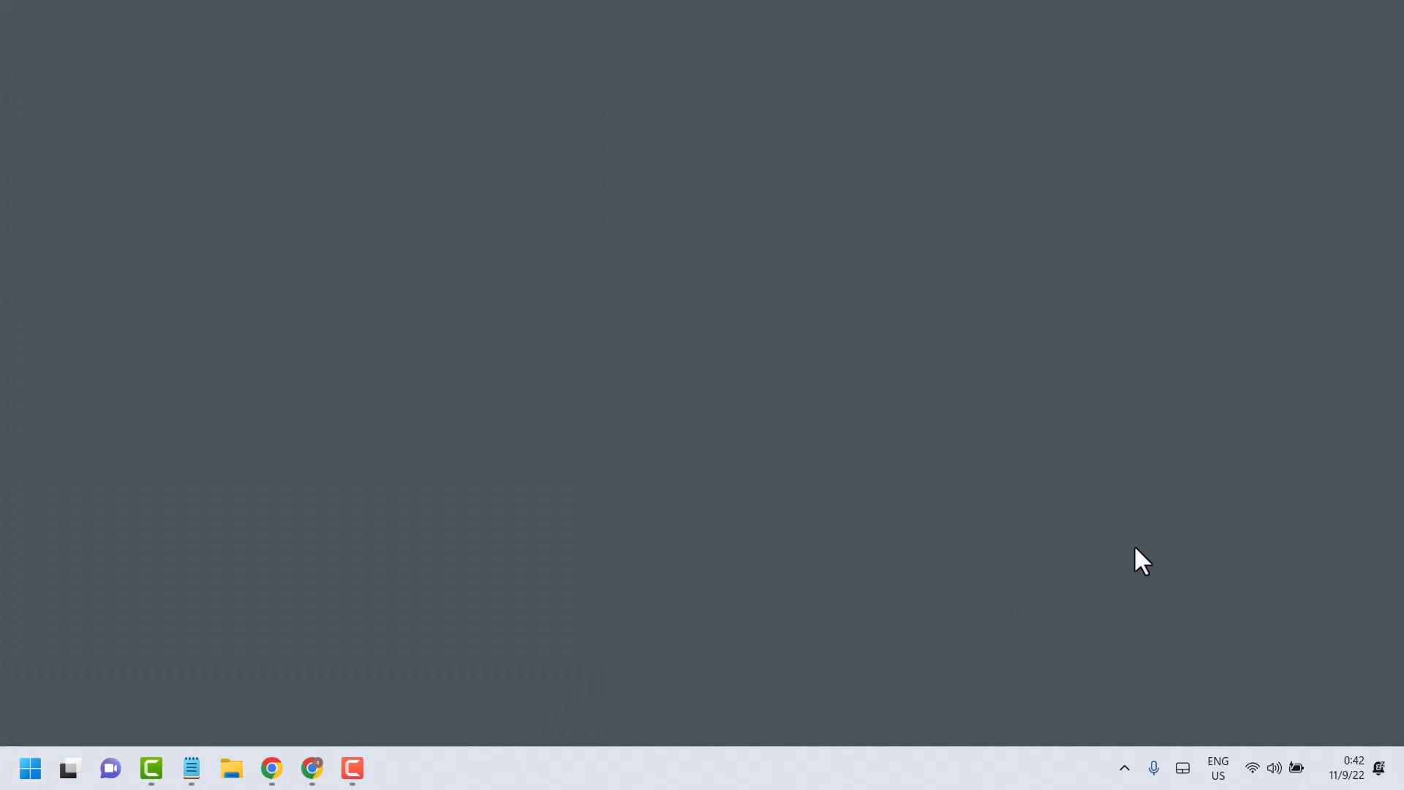
pyautogui.click(190, 768)
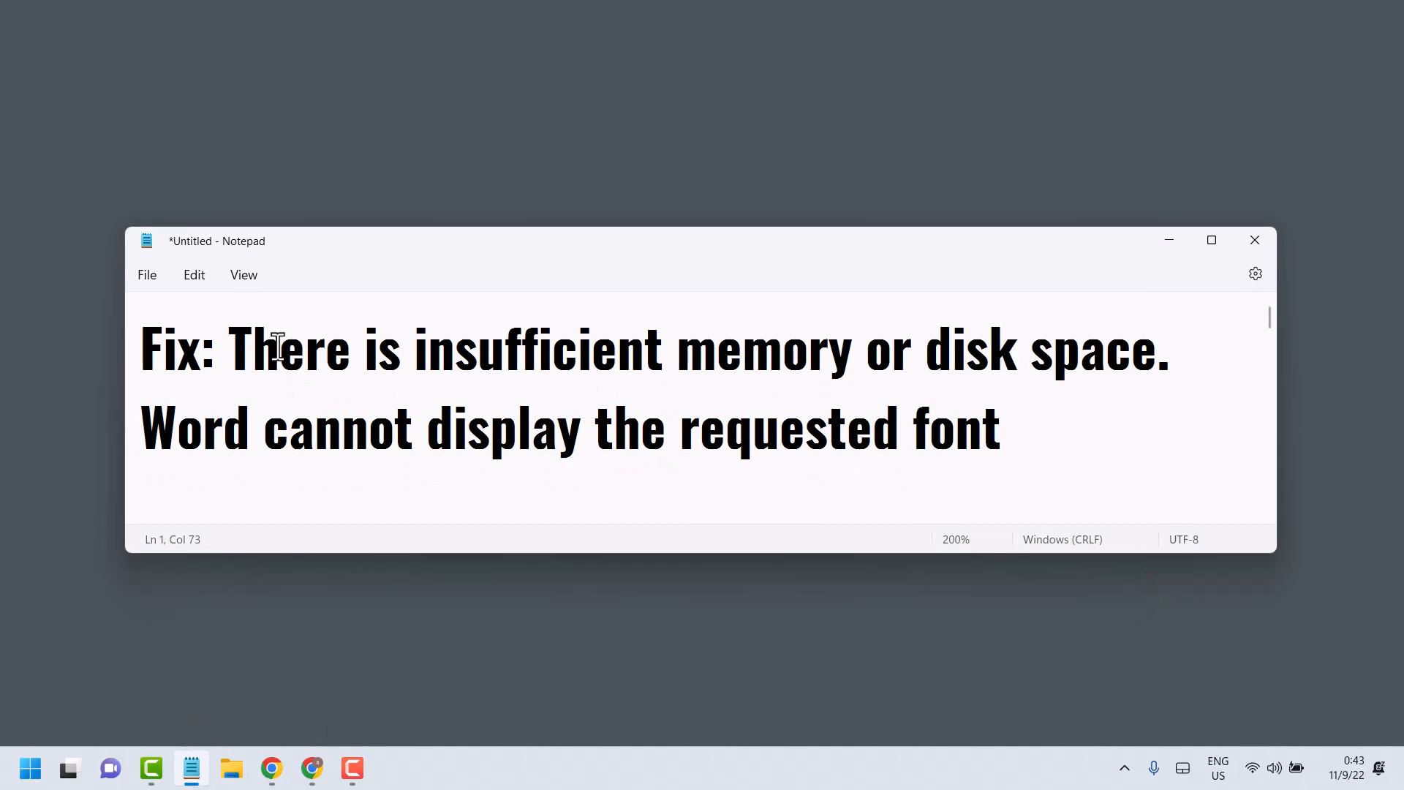
pyautogui.moveTo(798, 459)
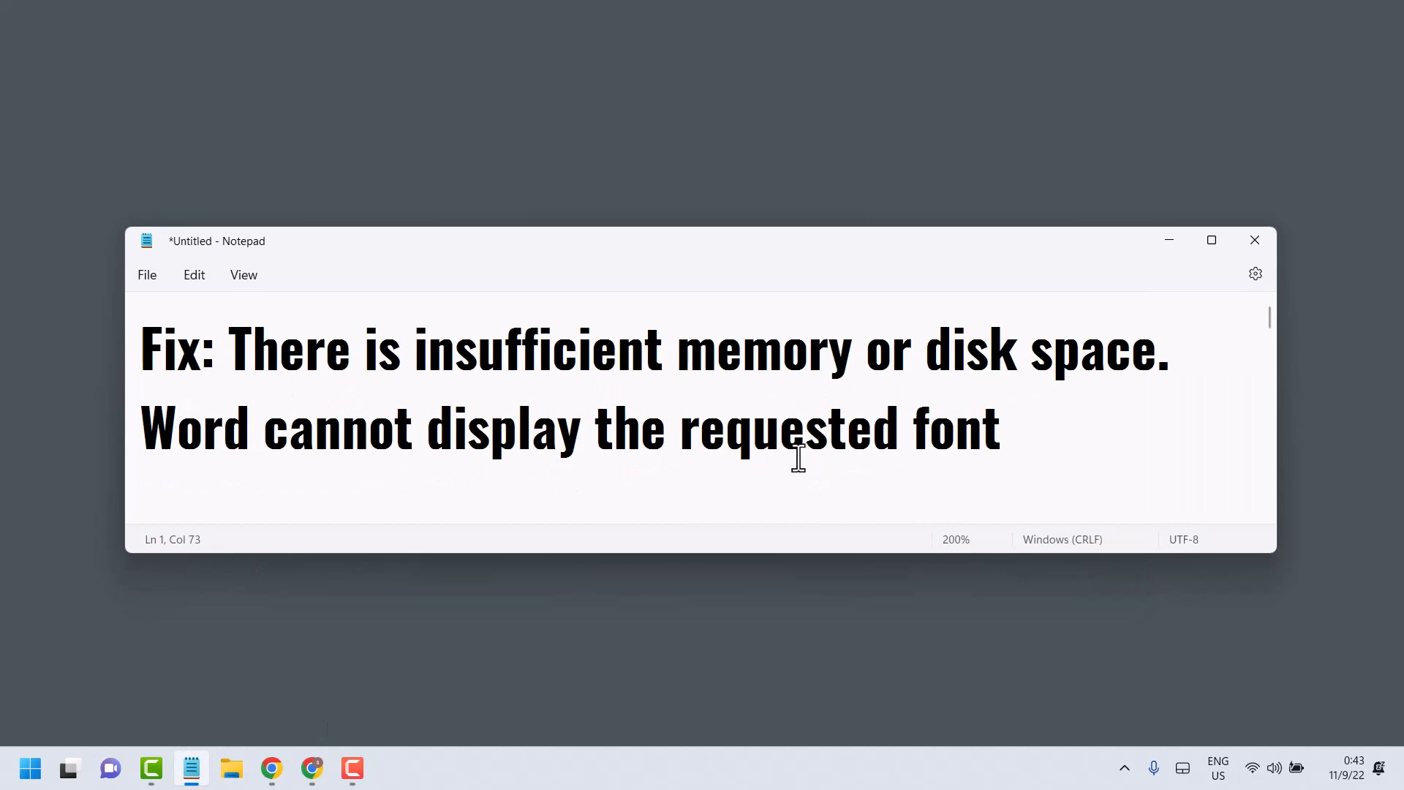